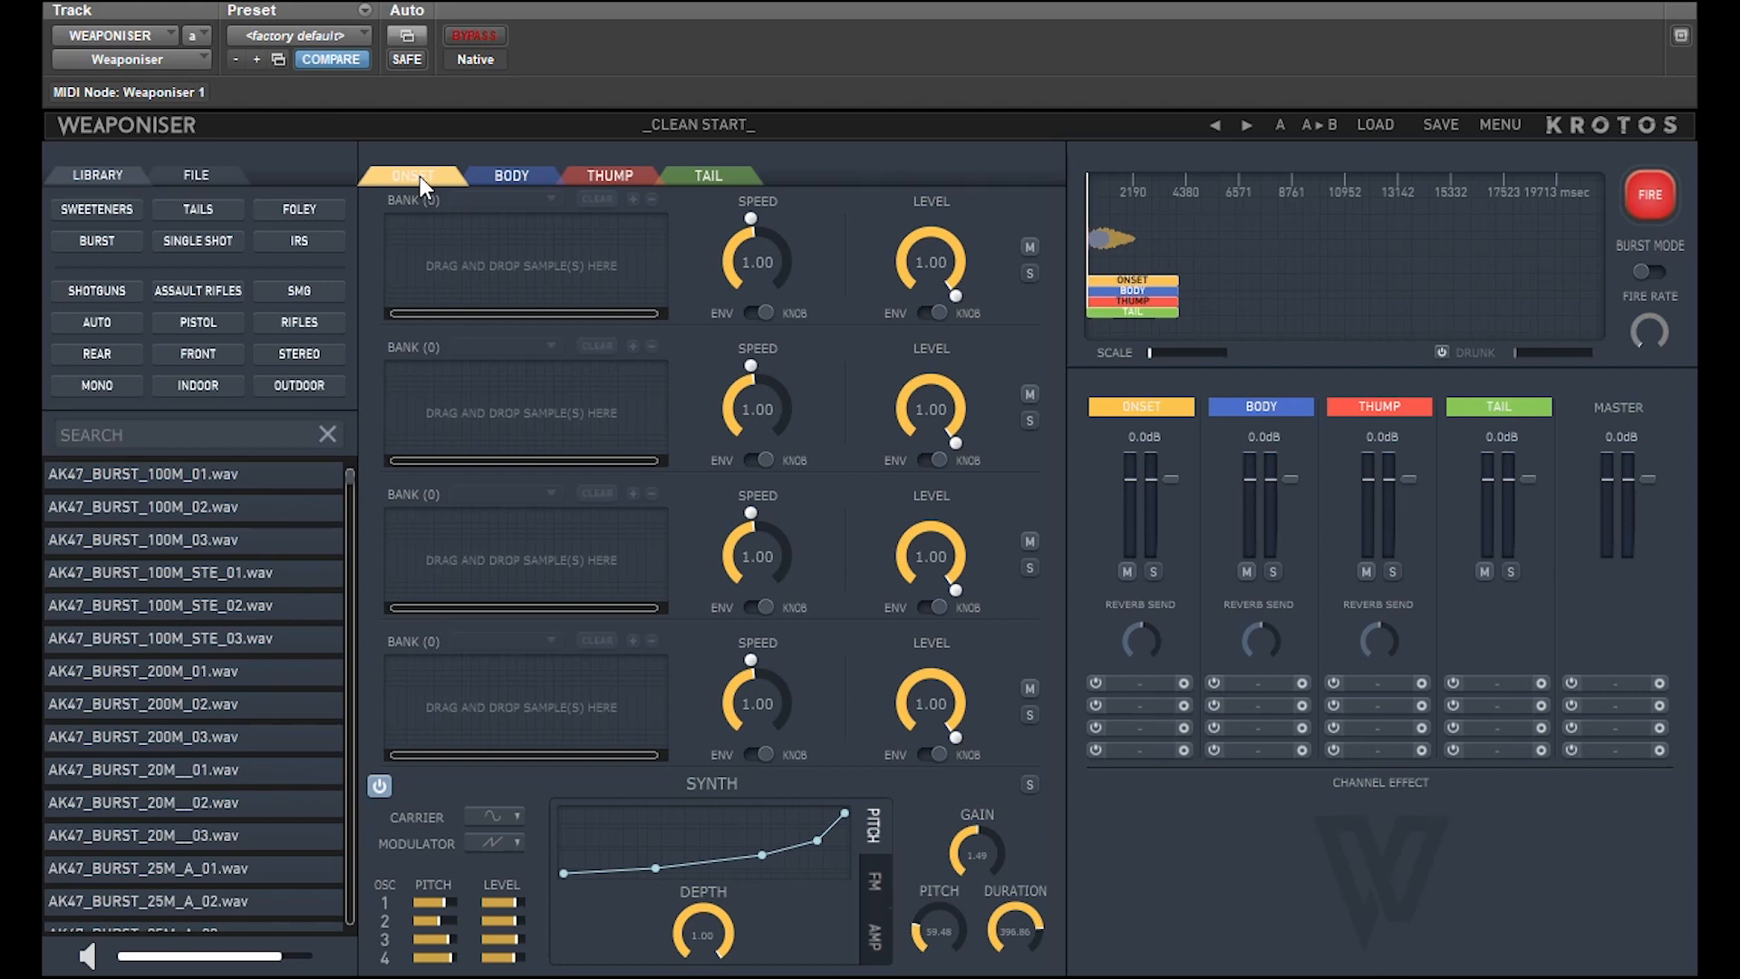
Show the Thump layer with its empty sample banks and synth settings
click(707, 175)
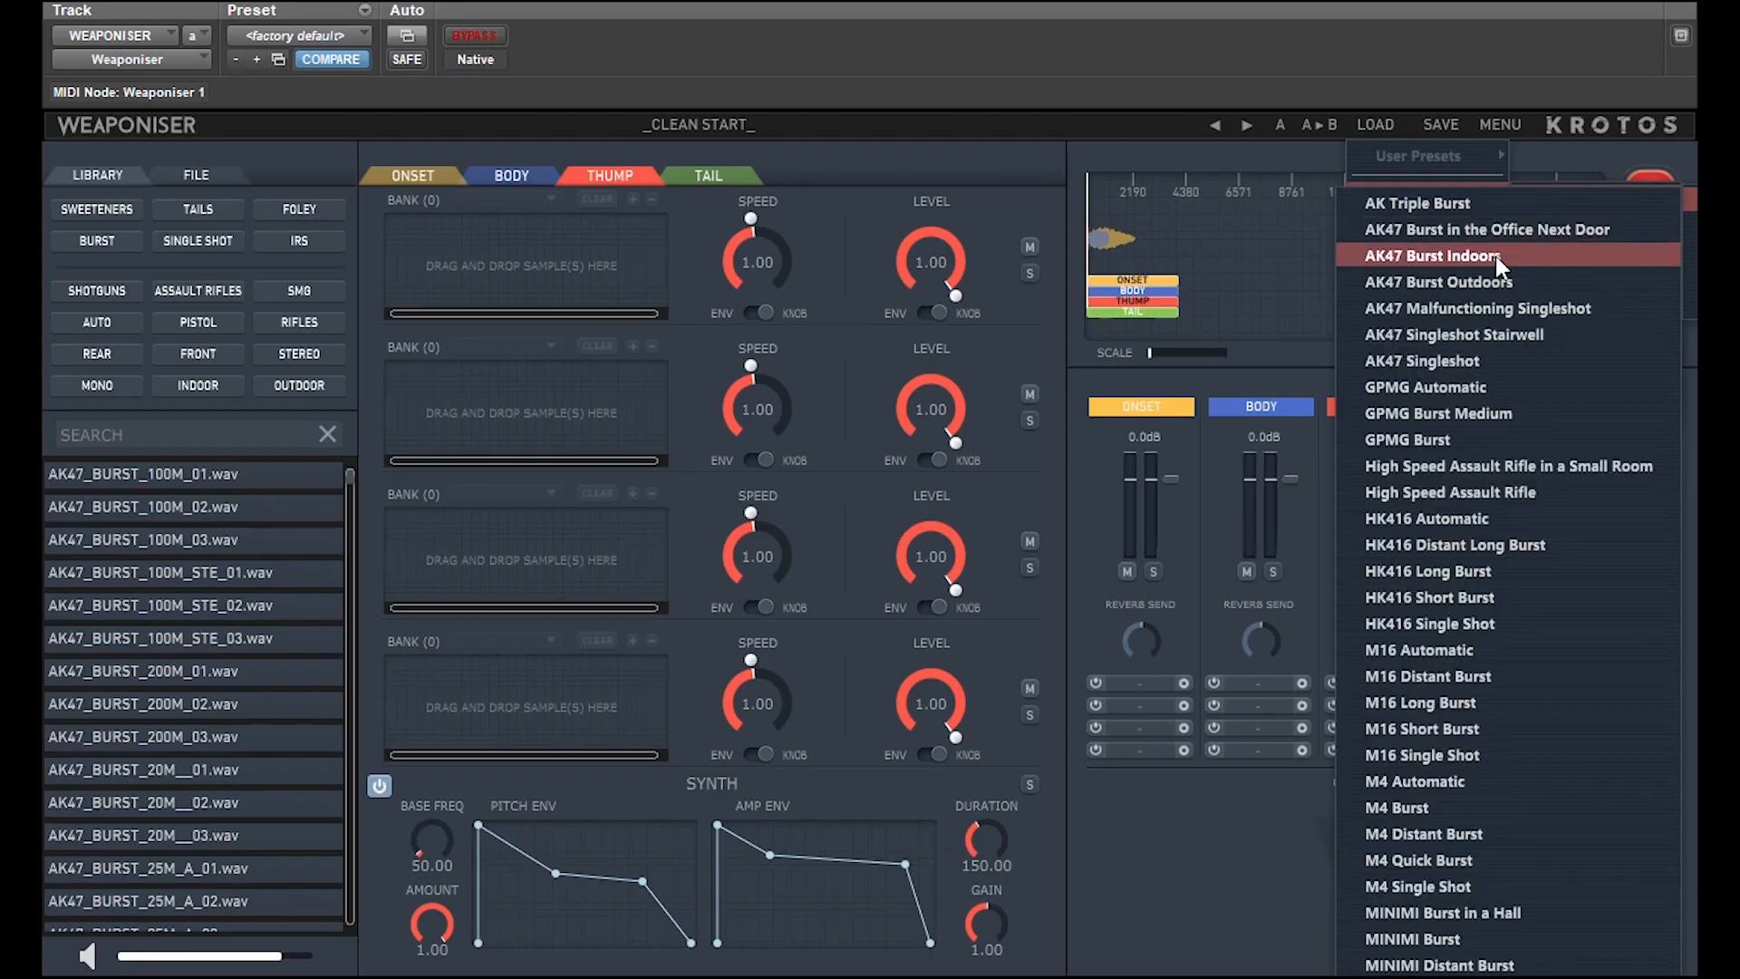
Load the AK47 Burst Indoors preset, view its Tail engine reverb and fire it
click(1447, 253)
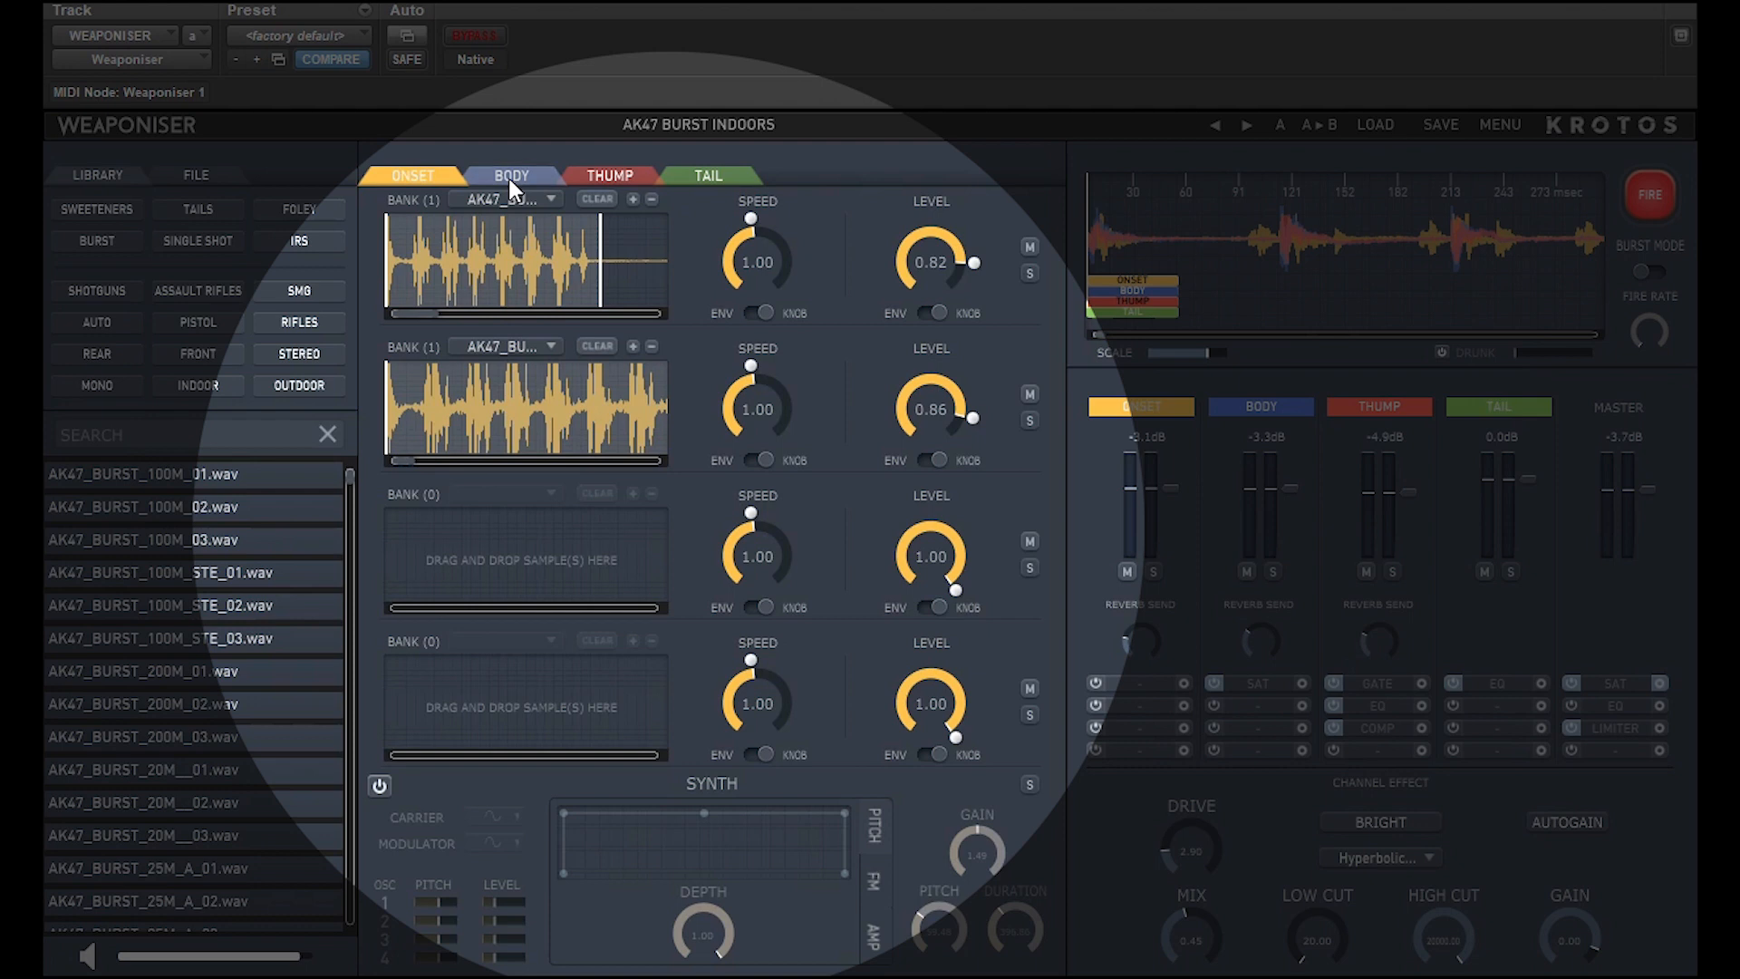
click(709, 175)
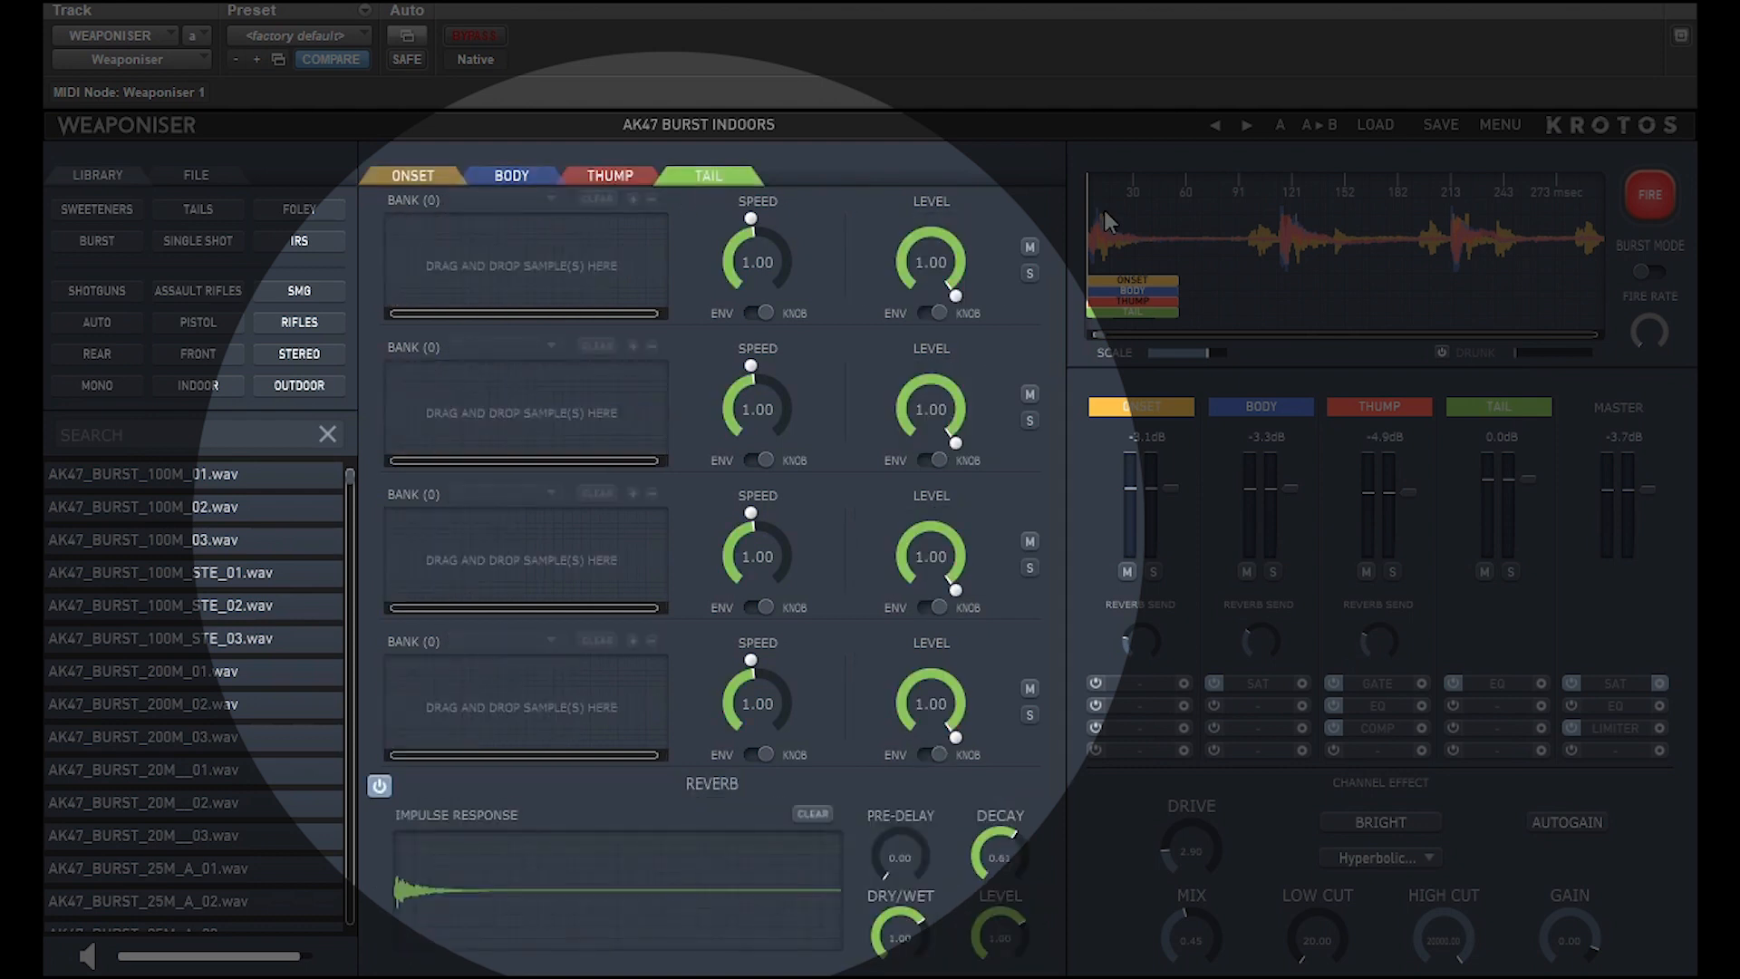
click(1652, 196)
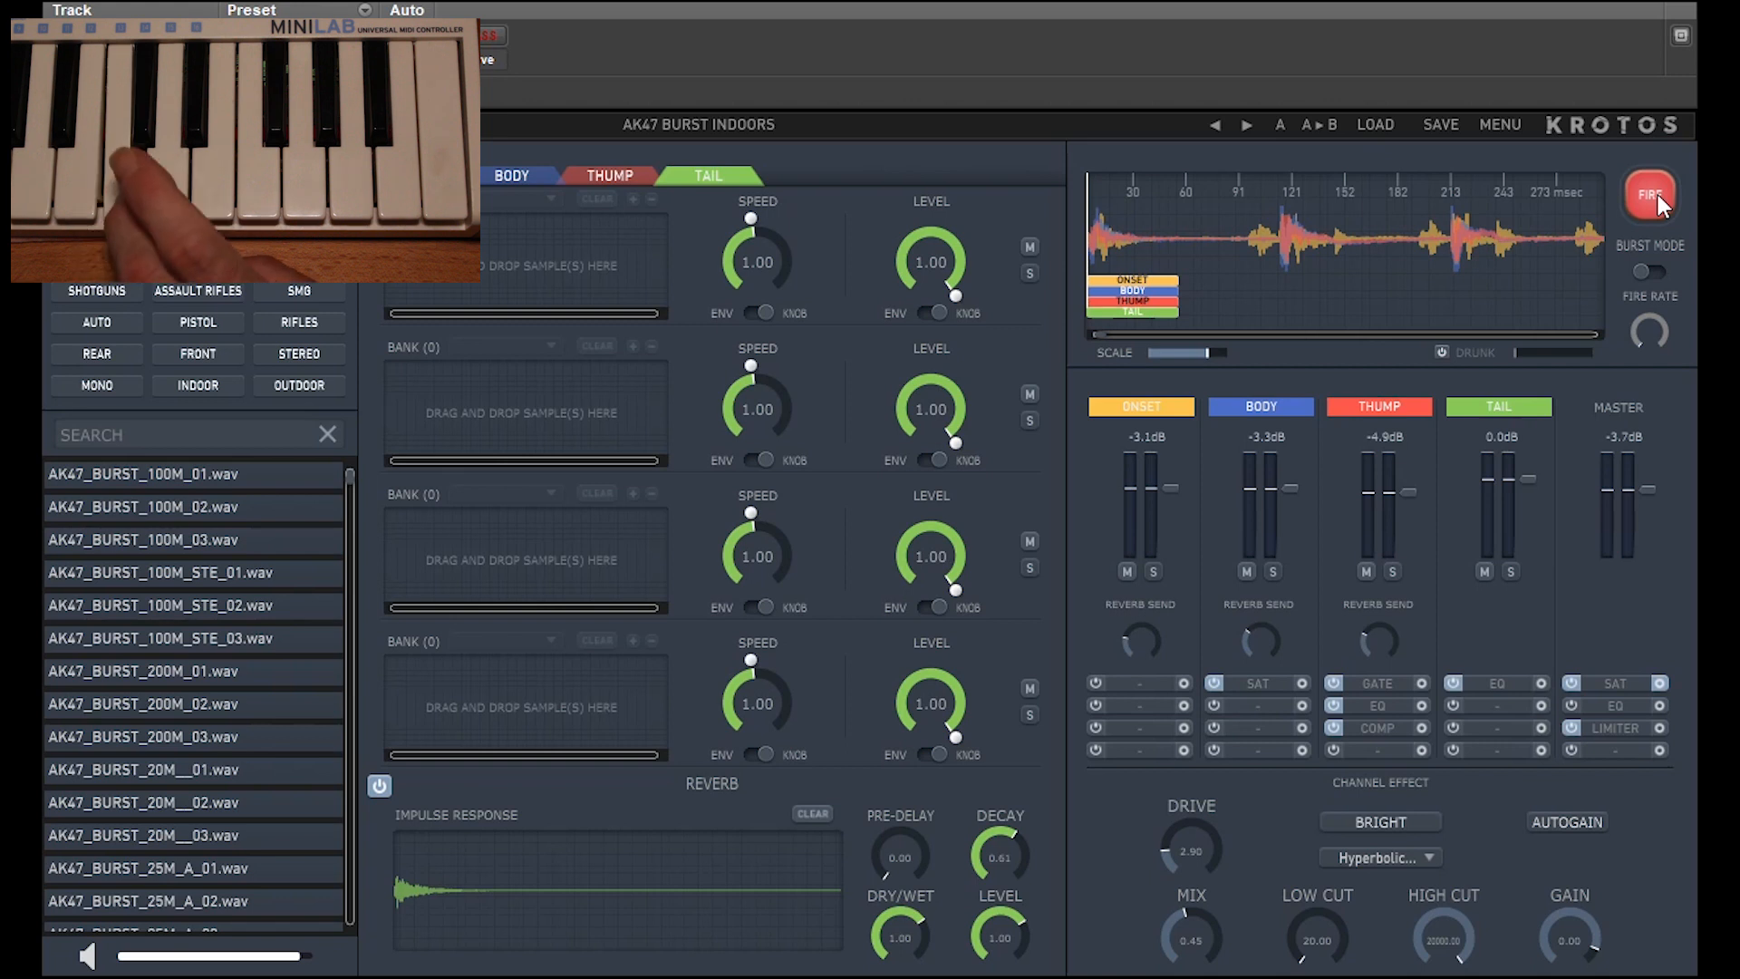
click(1652, 196)
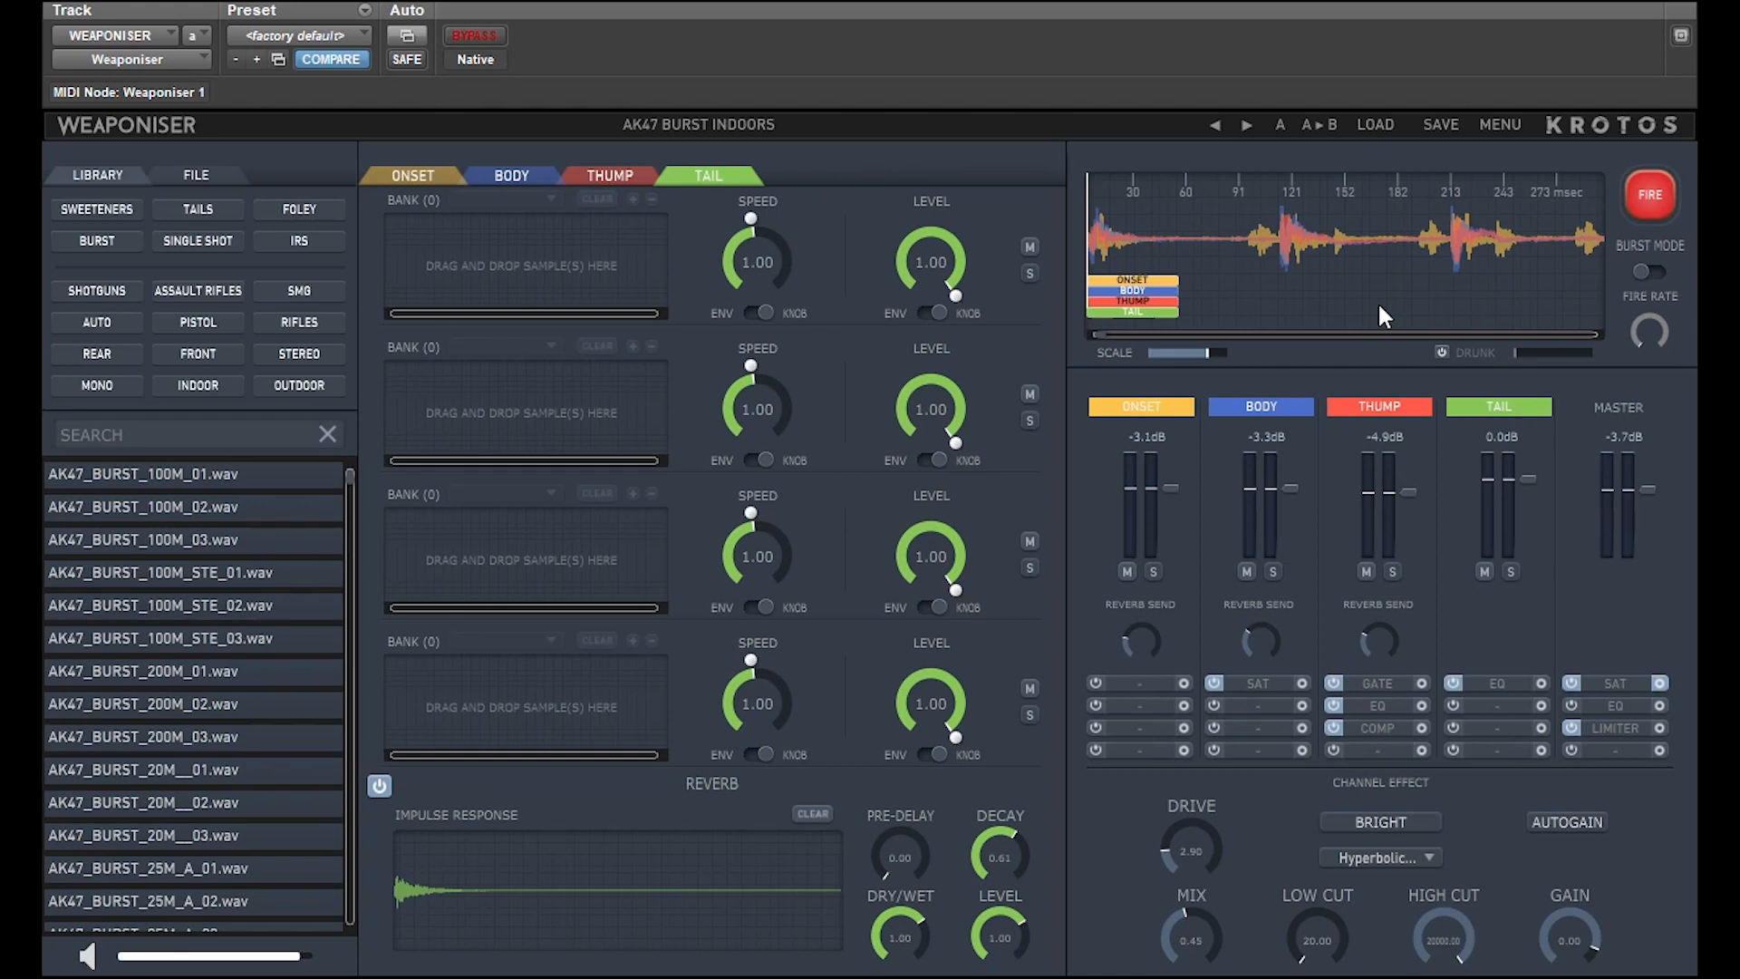
mouse_move(1374, 134)
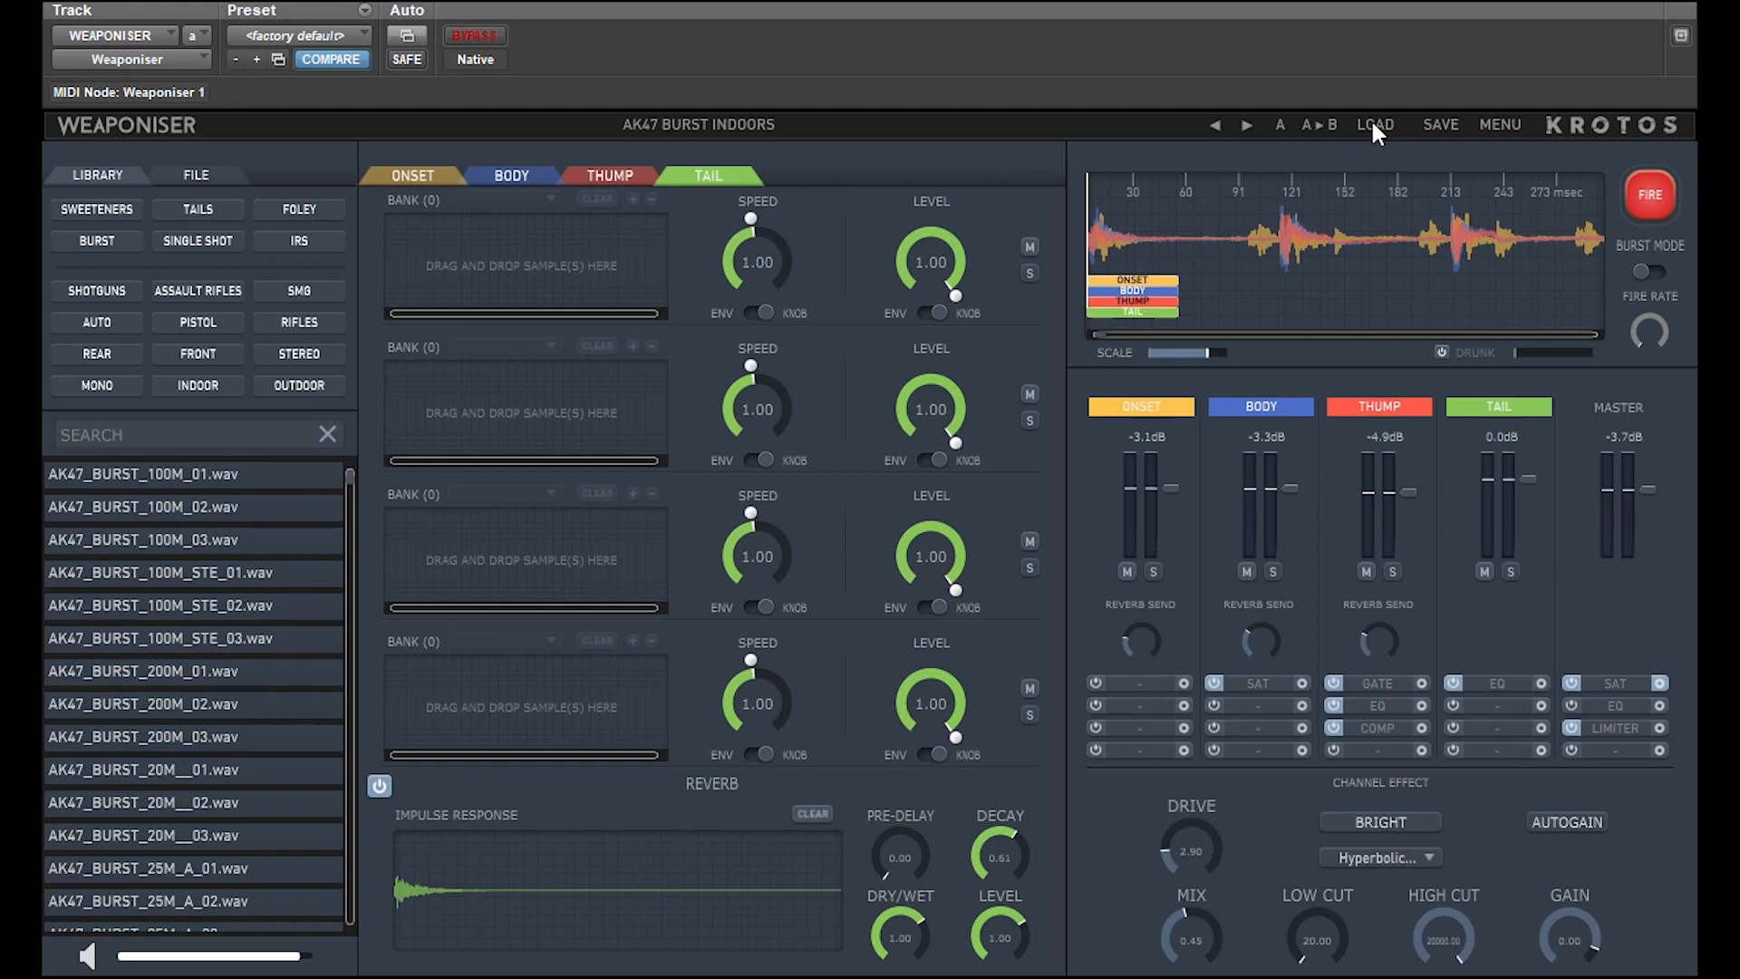
Load the High Speed Assault Rifle preset and audition its first Onset sample
click(1376, 123)
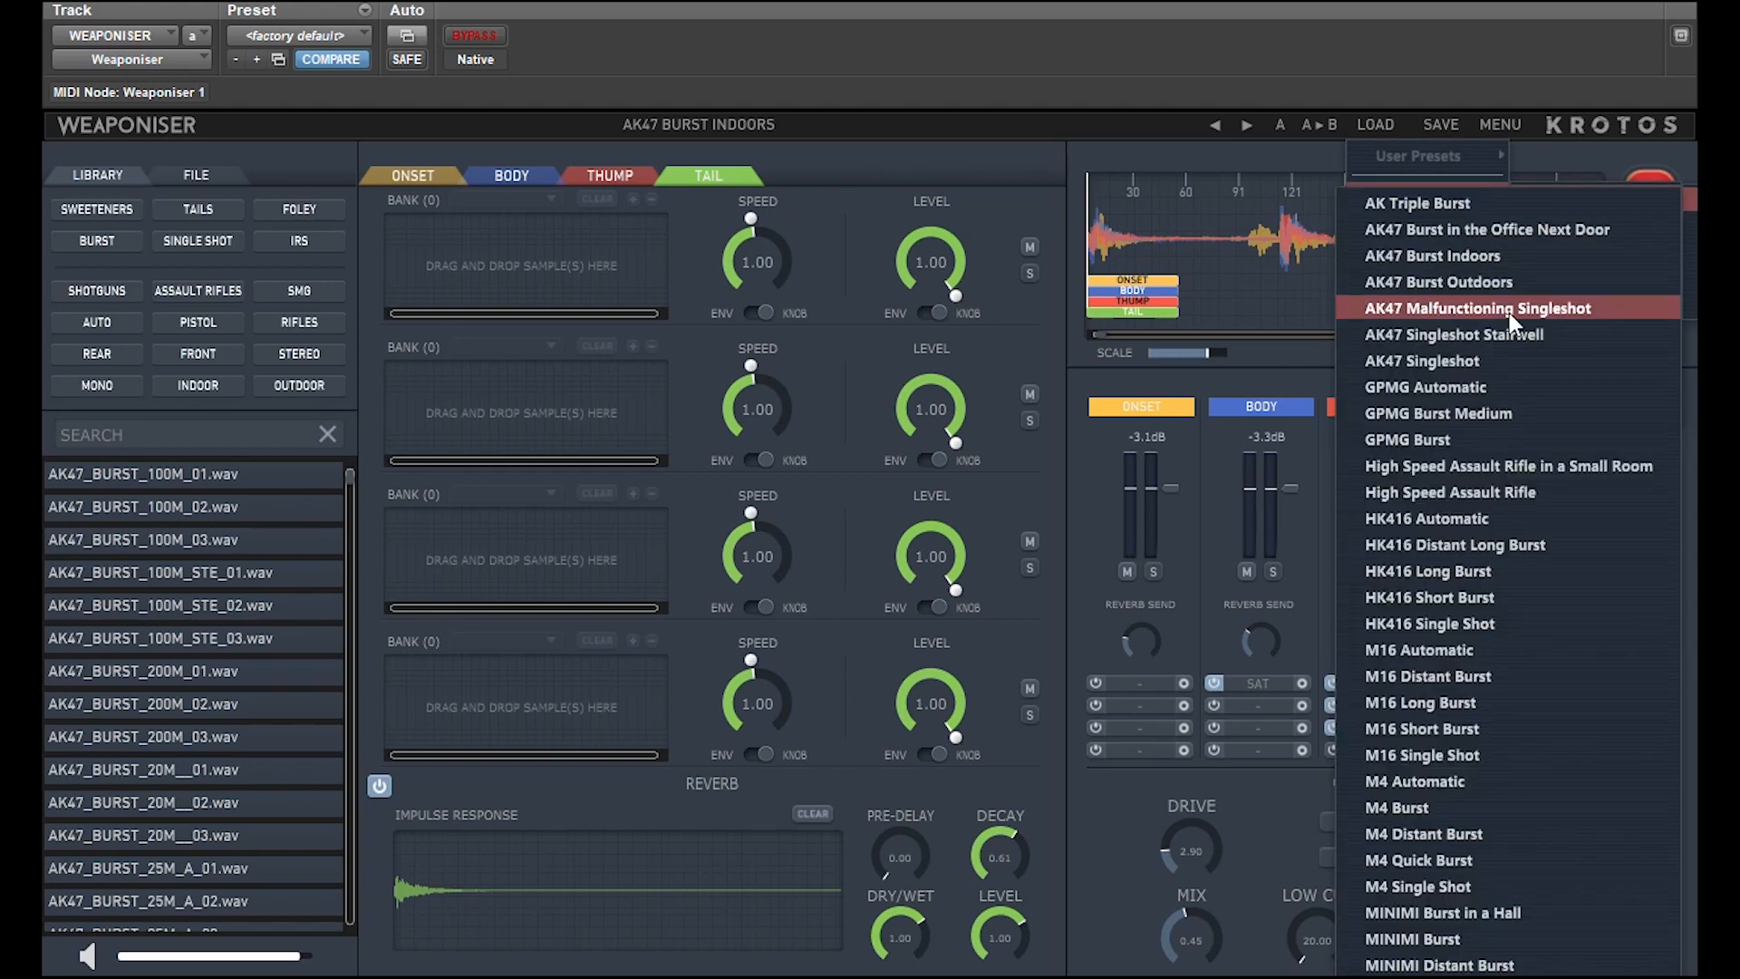
click(1451, 493)
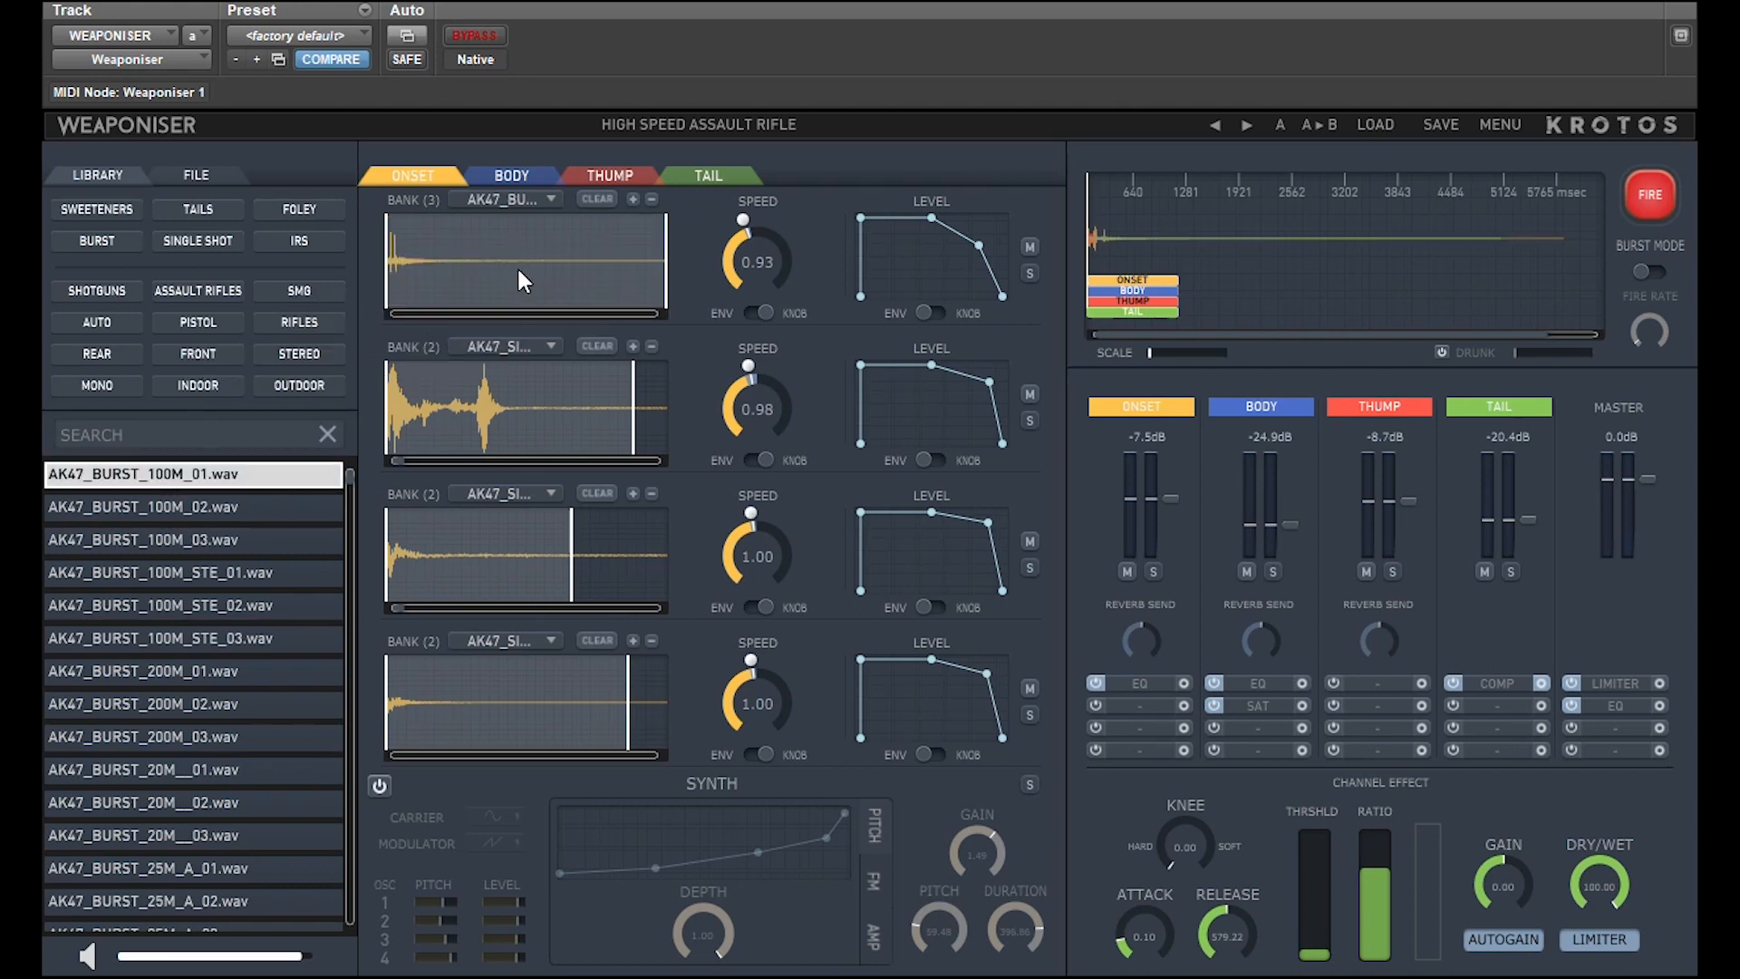
click(549, 200)
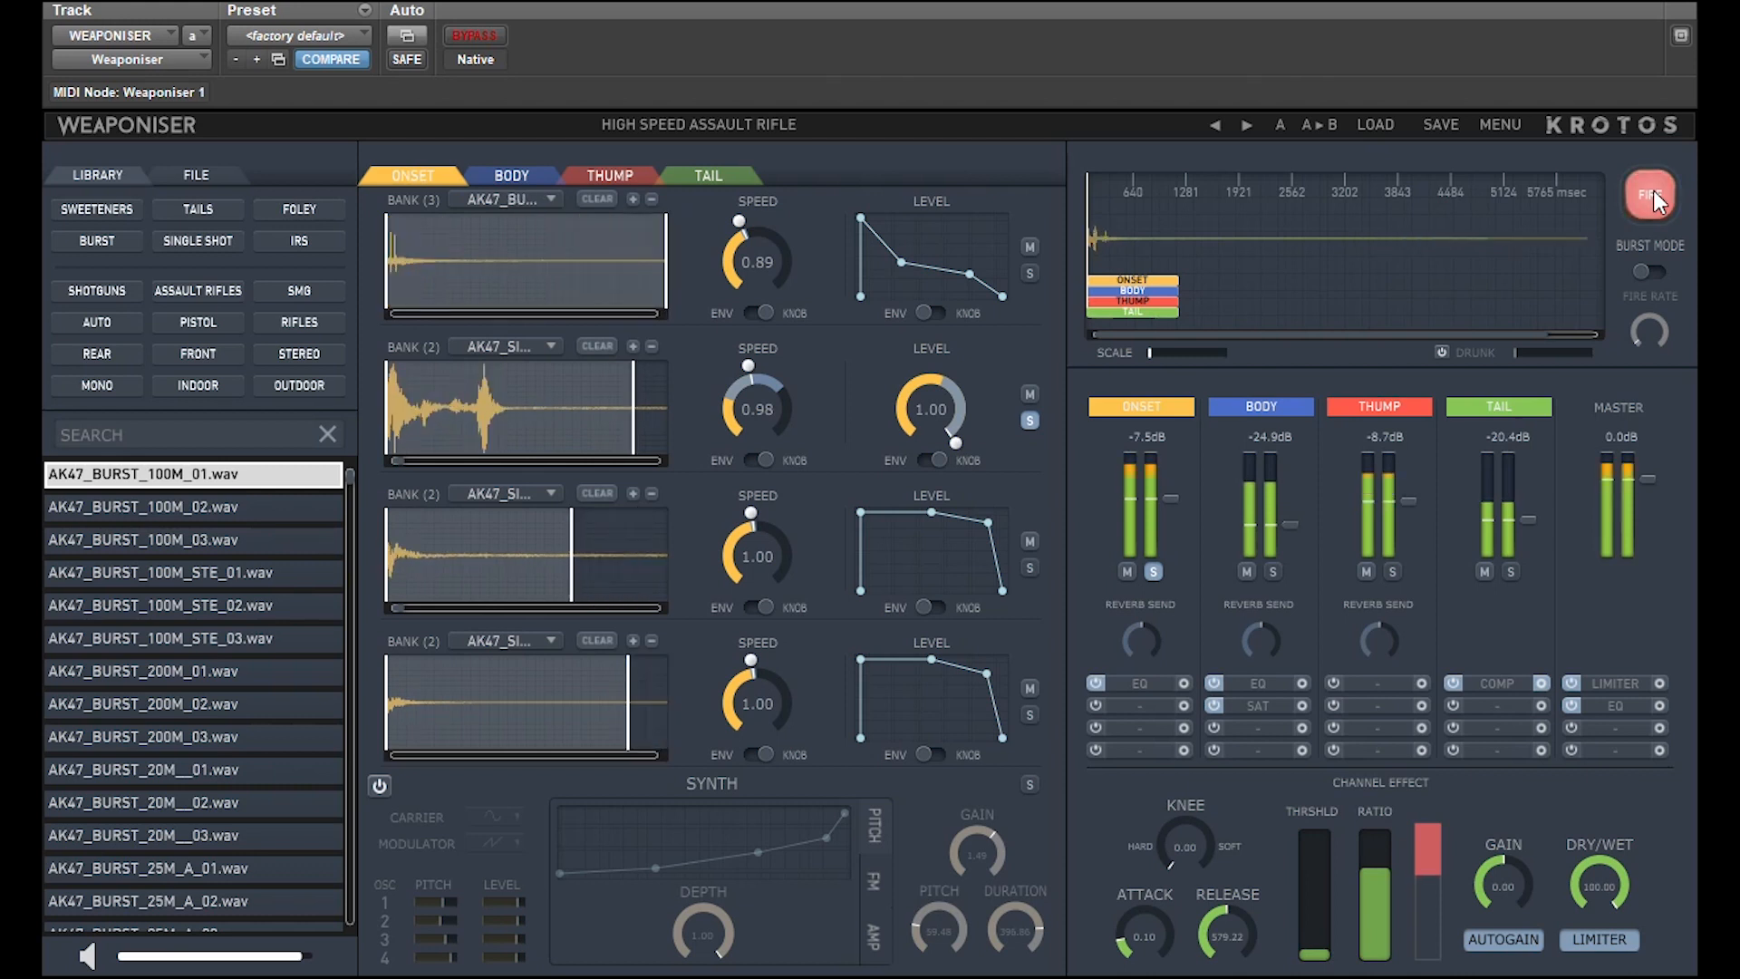
Fire the edited rifle sound twice and show the Thump layer's synth envelopes
click(1650, 195)
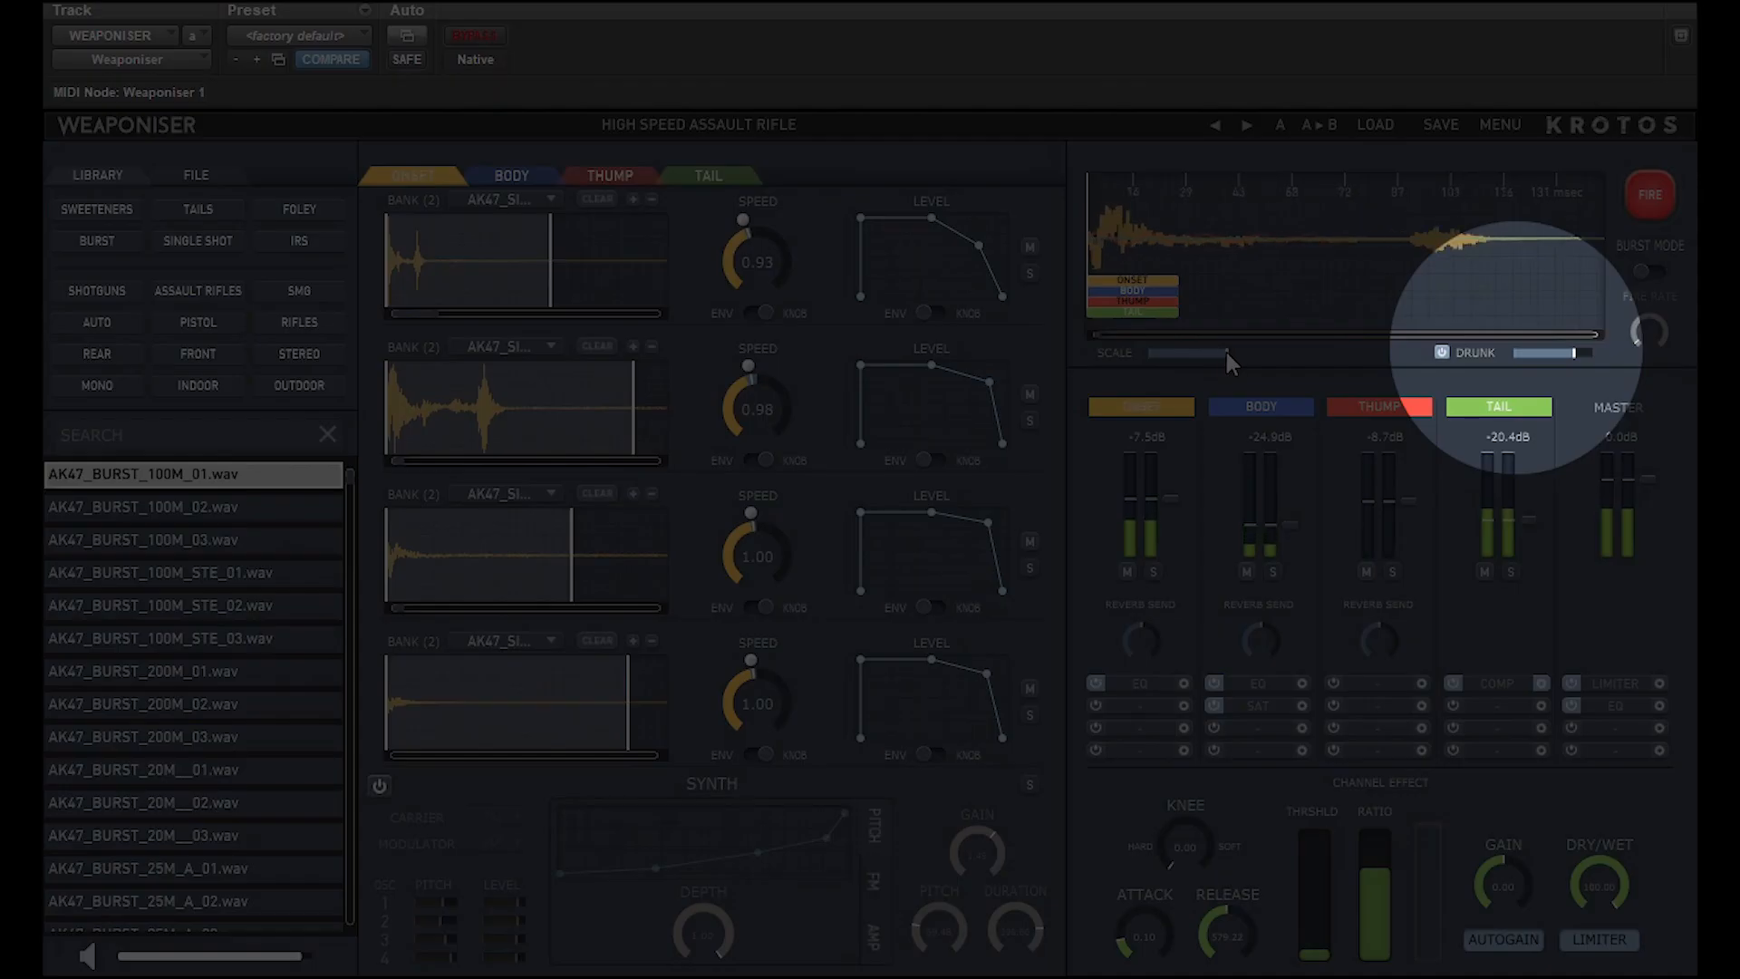
click(1650, 196)
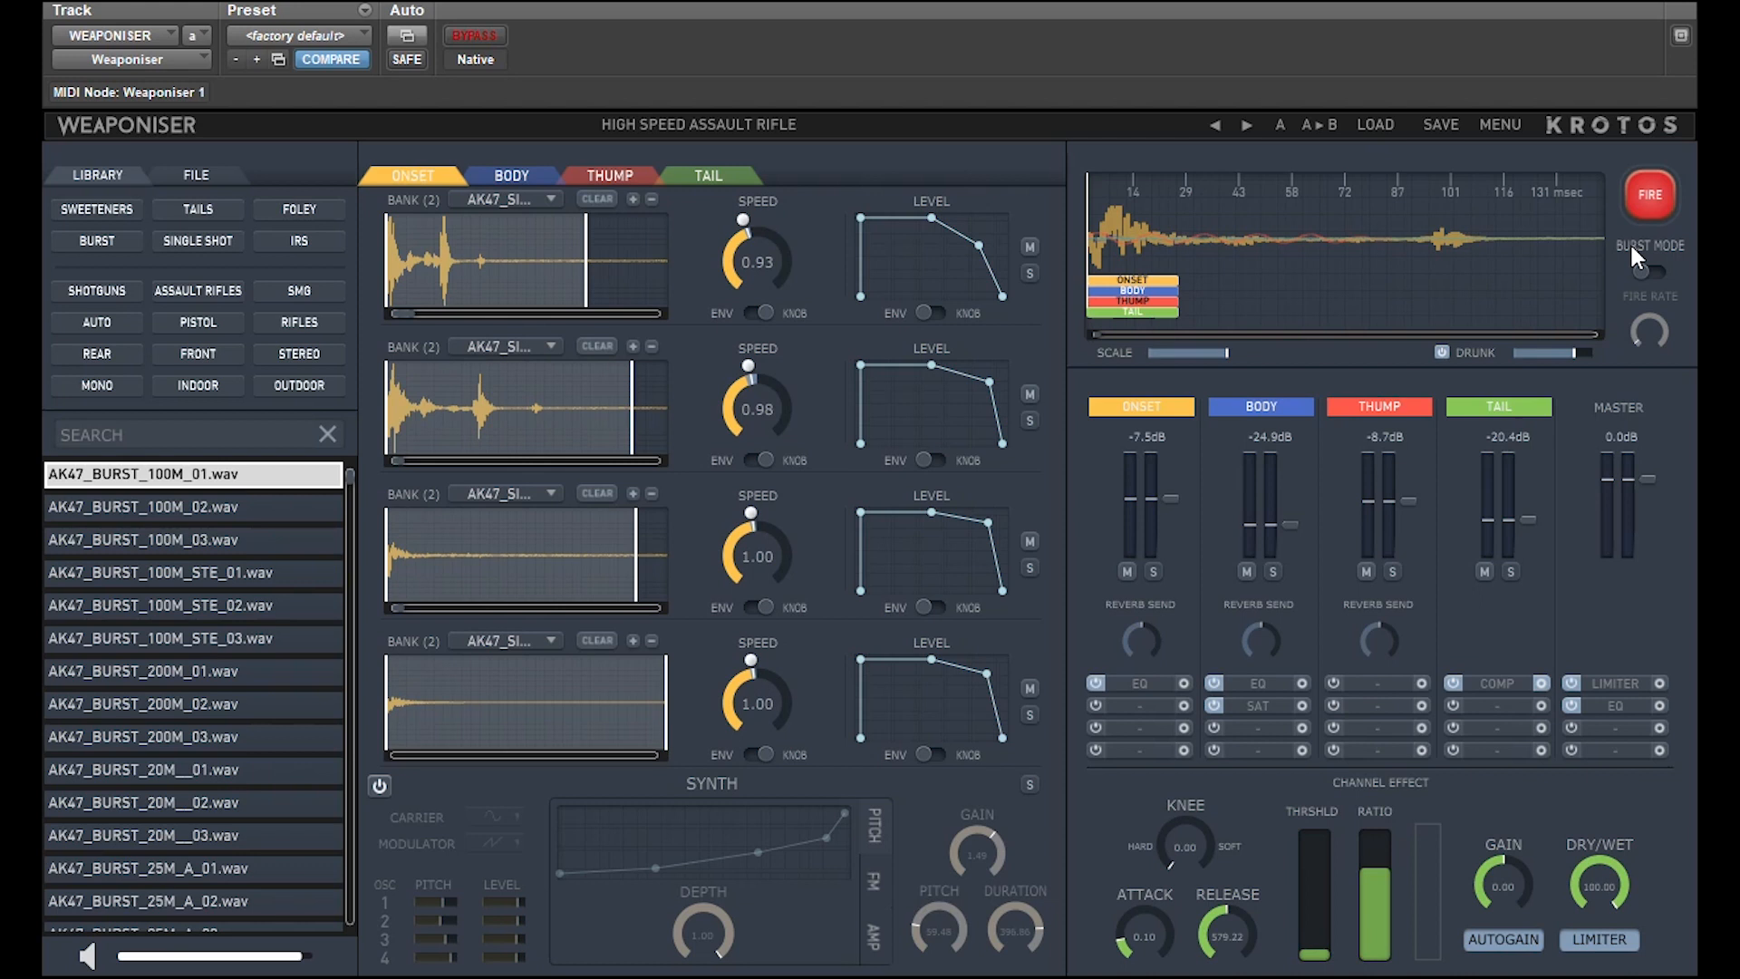
click(611, 176)
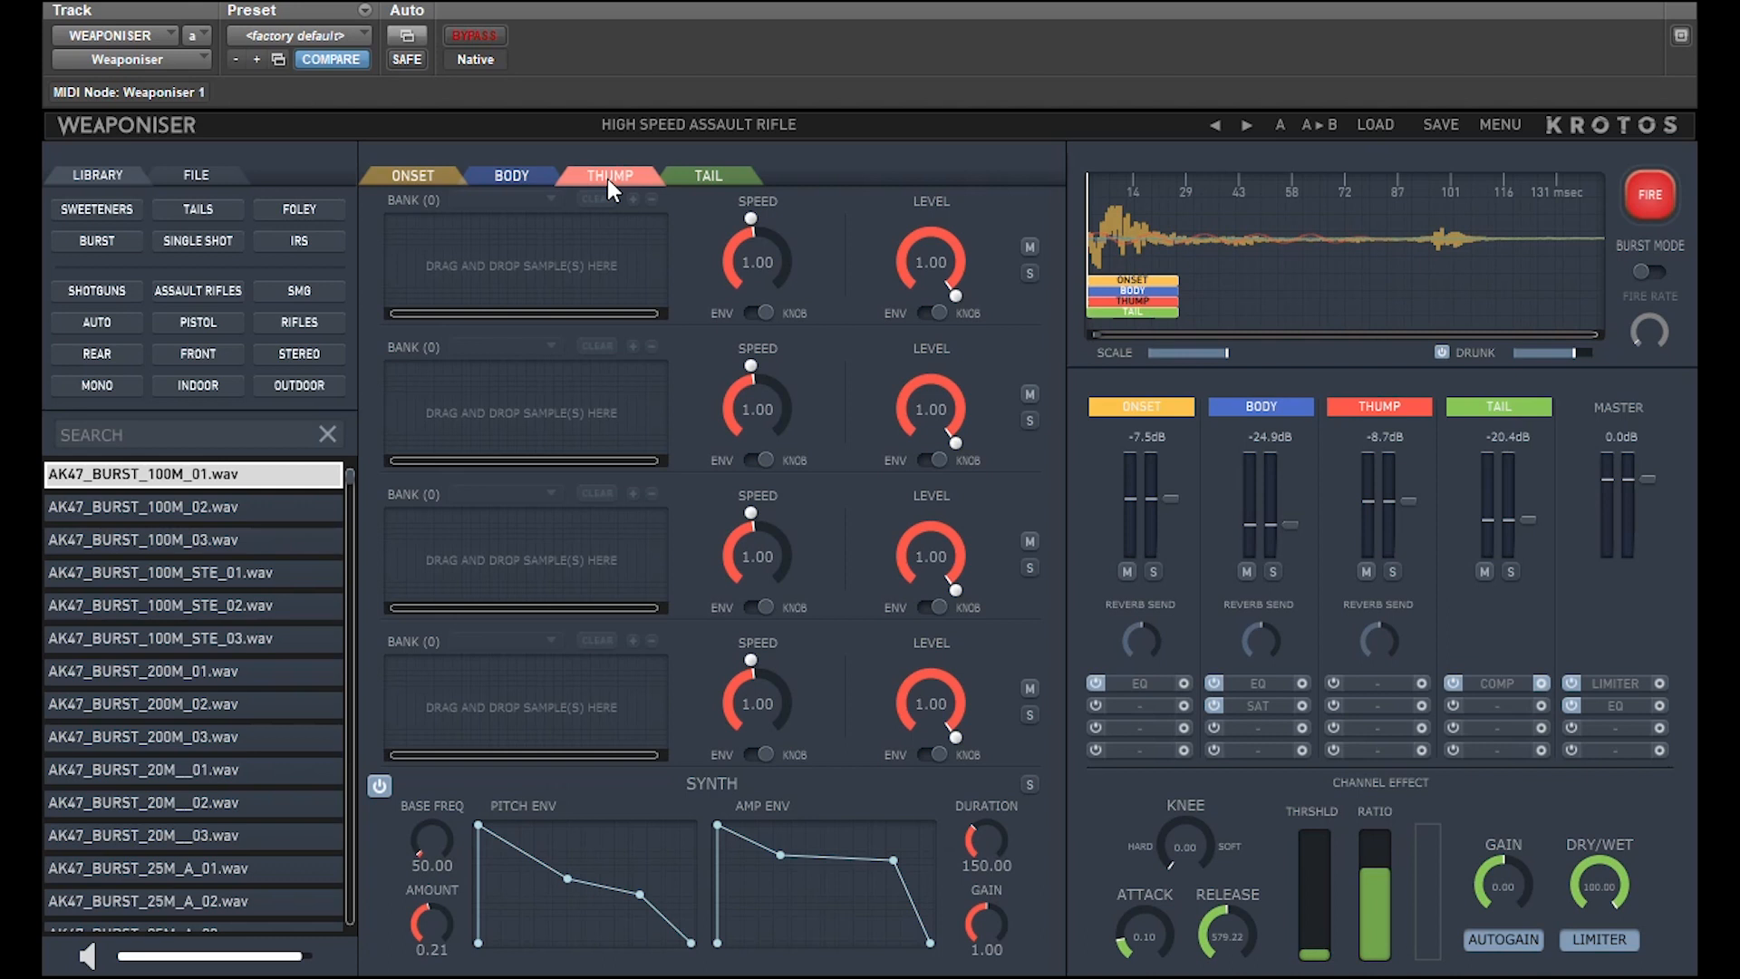
click(1654, 196)
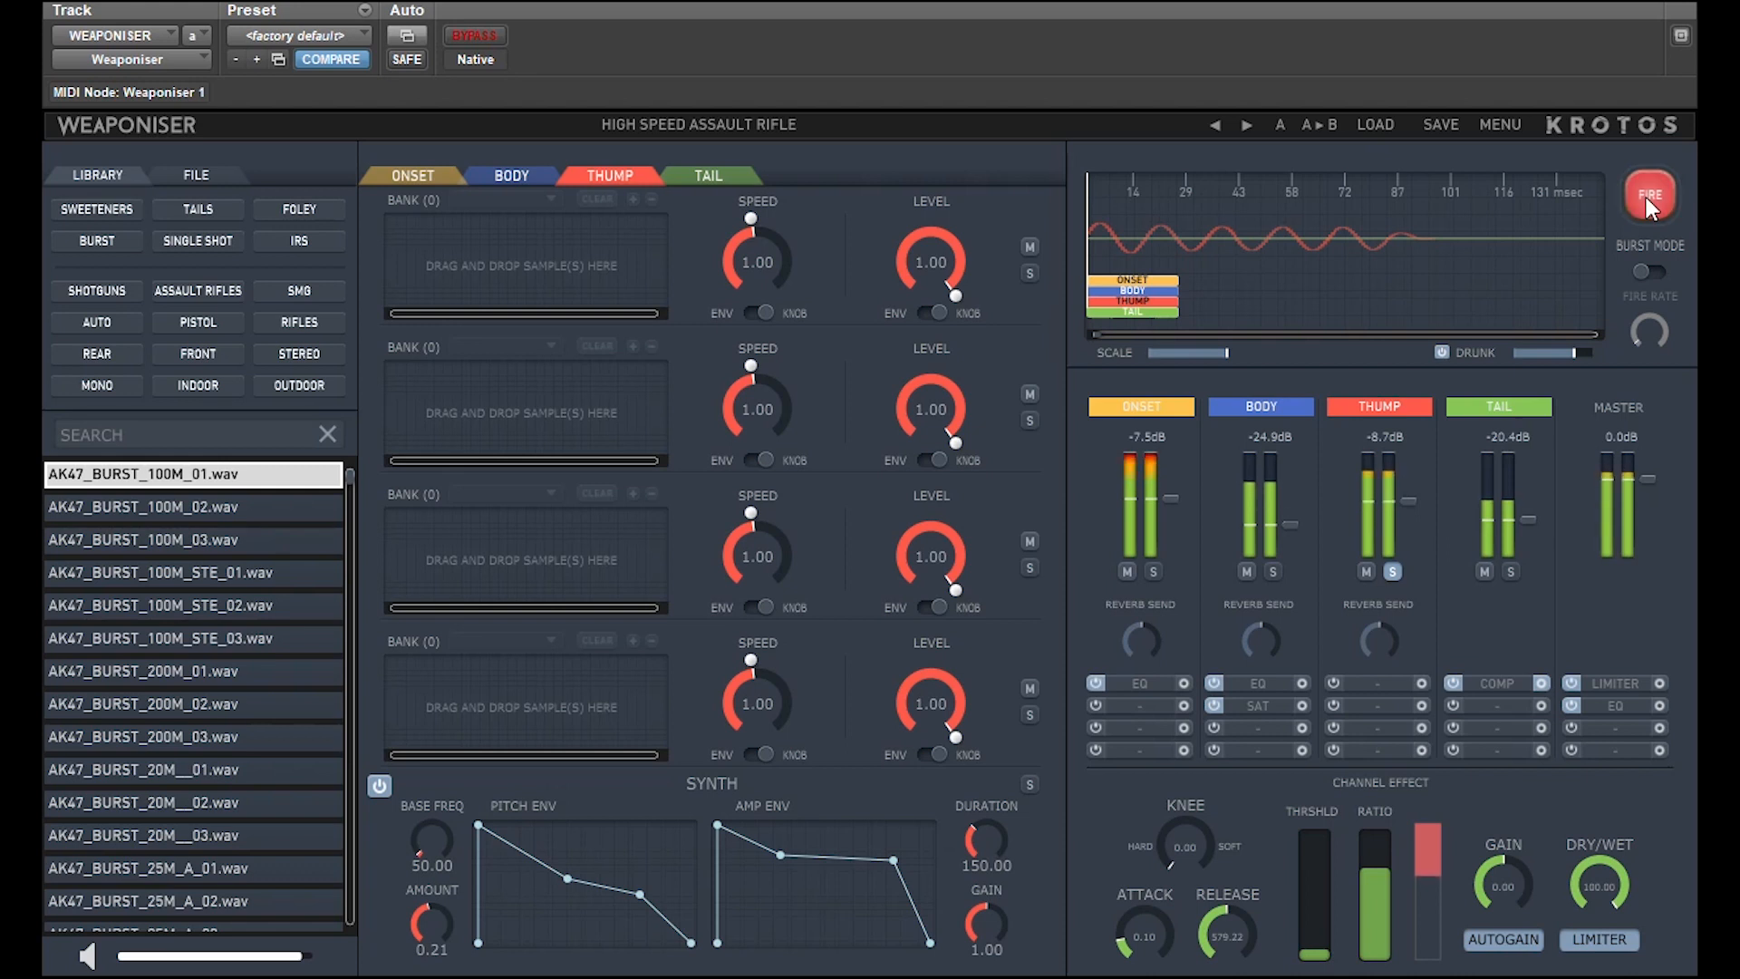
click(1650, 196)
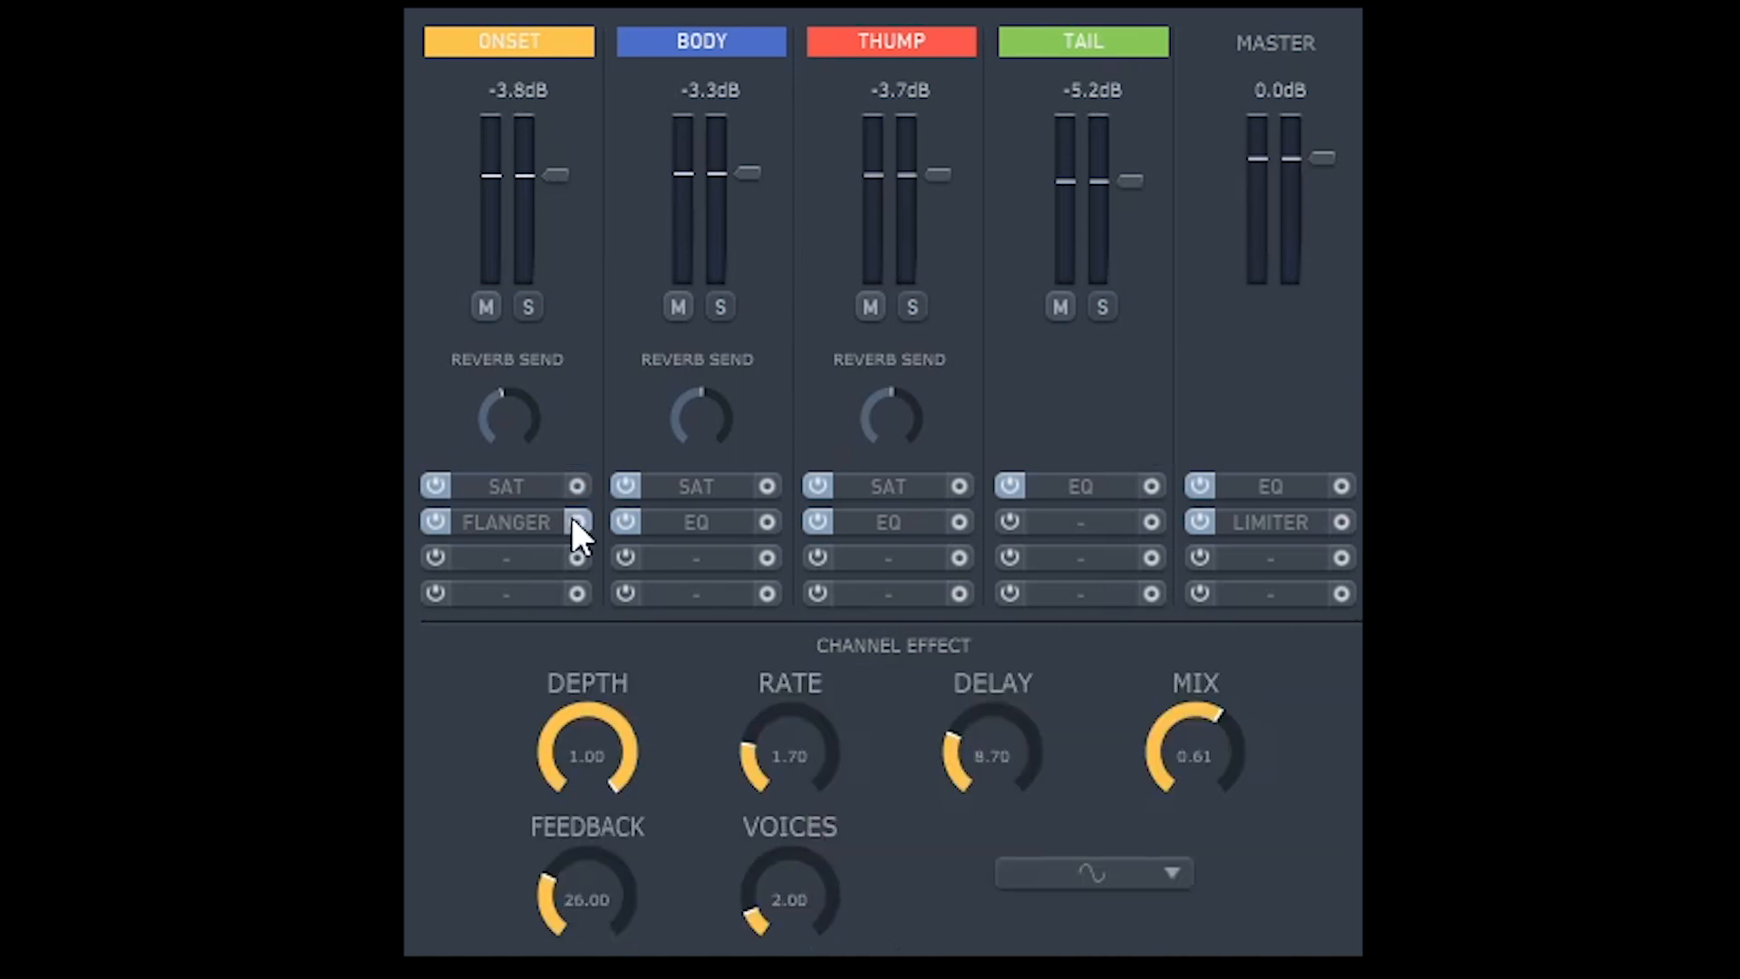
mouse_move(772, 537)
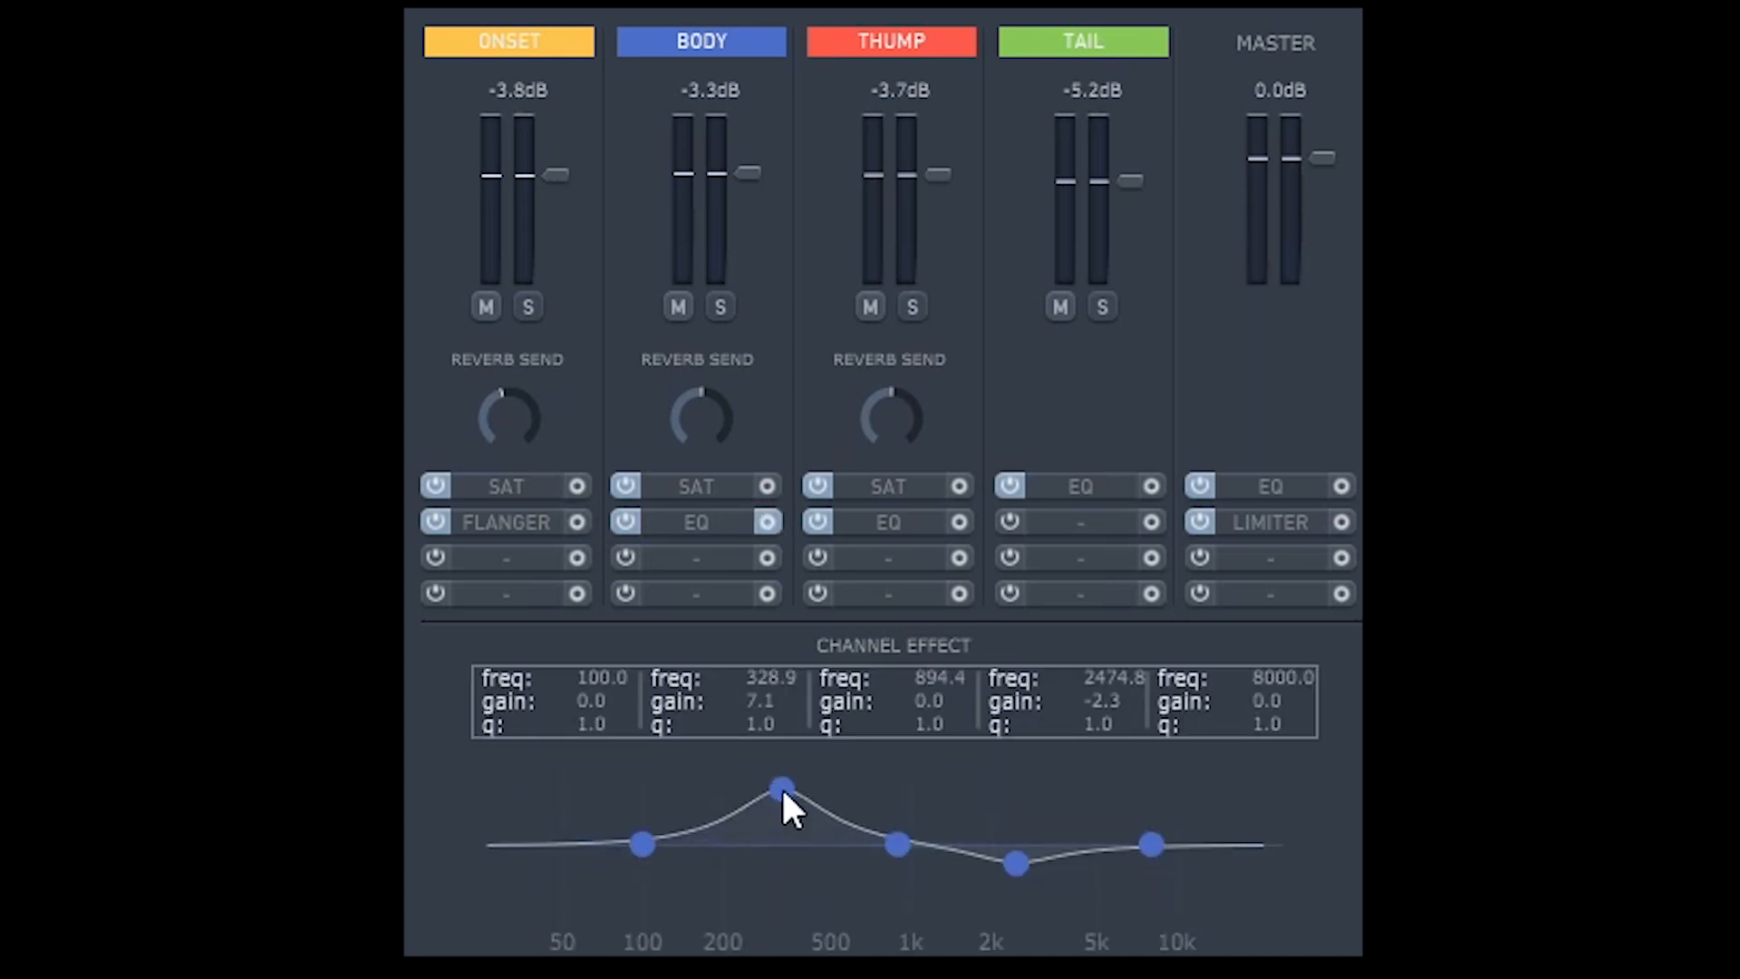
Reshape the Body EQ peak and add a Compressor to a Thump channel effect slot
drag(640, 845, 640, 906)
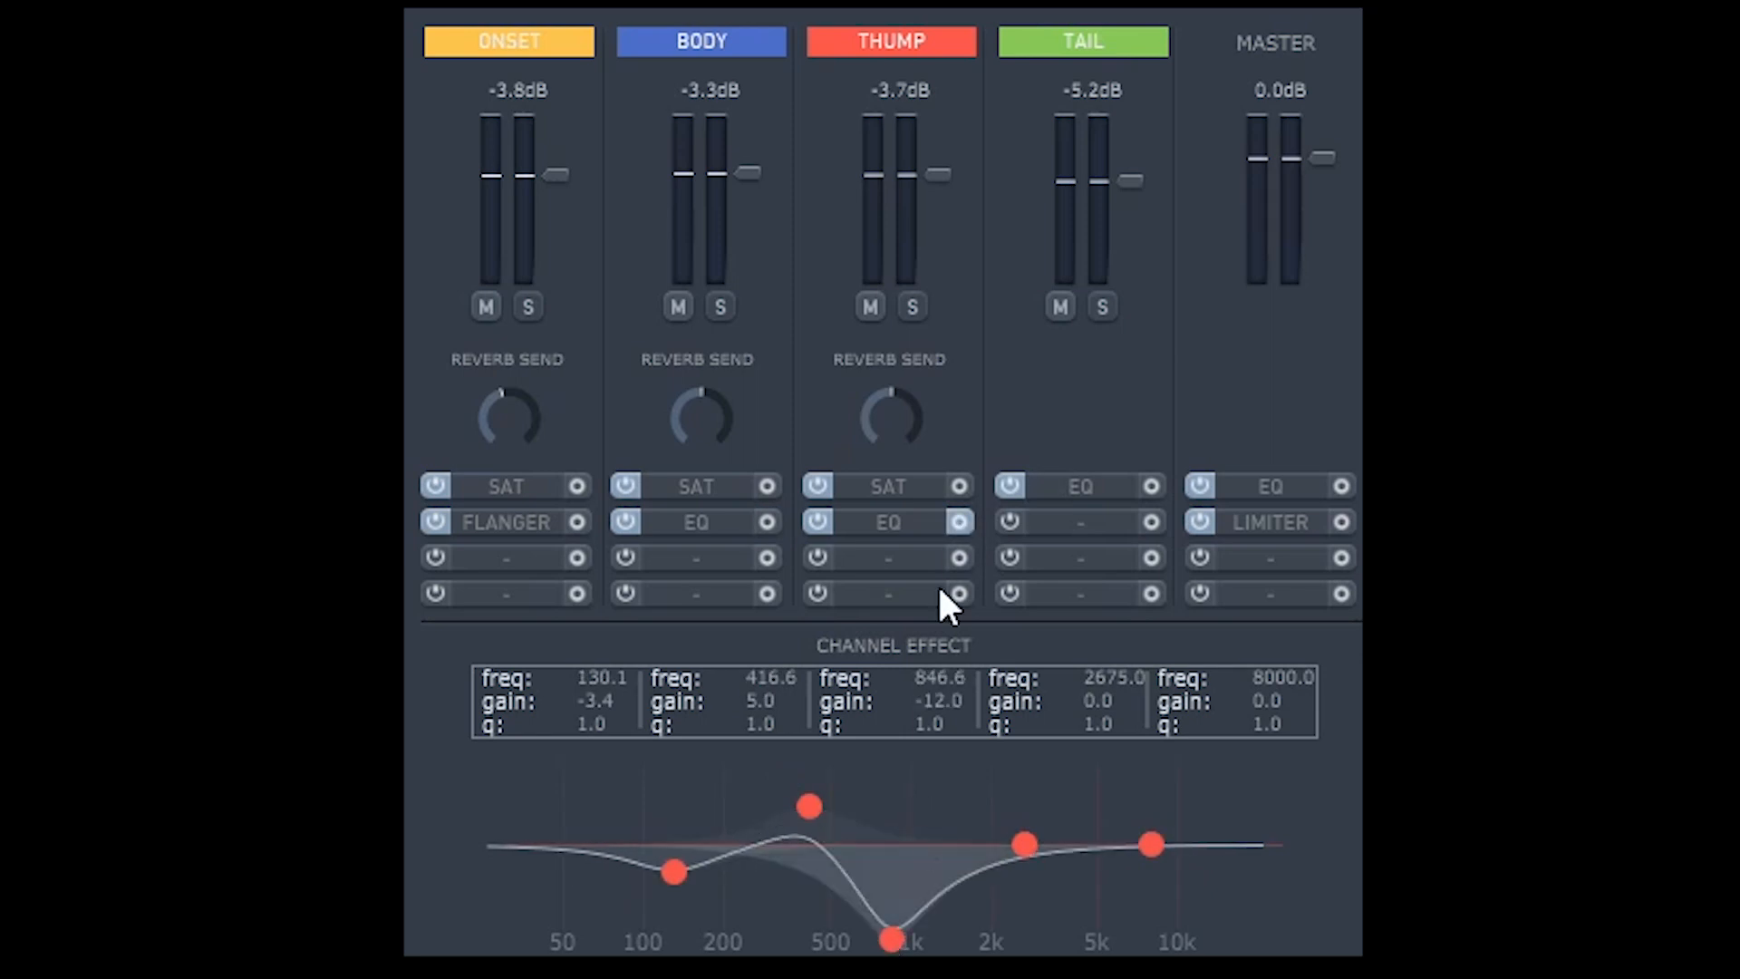
click(889, 522)
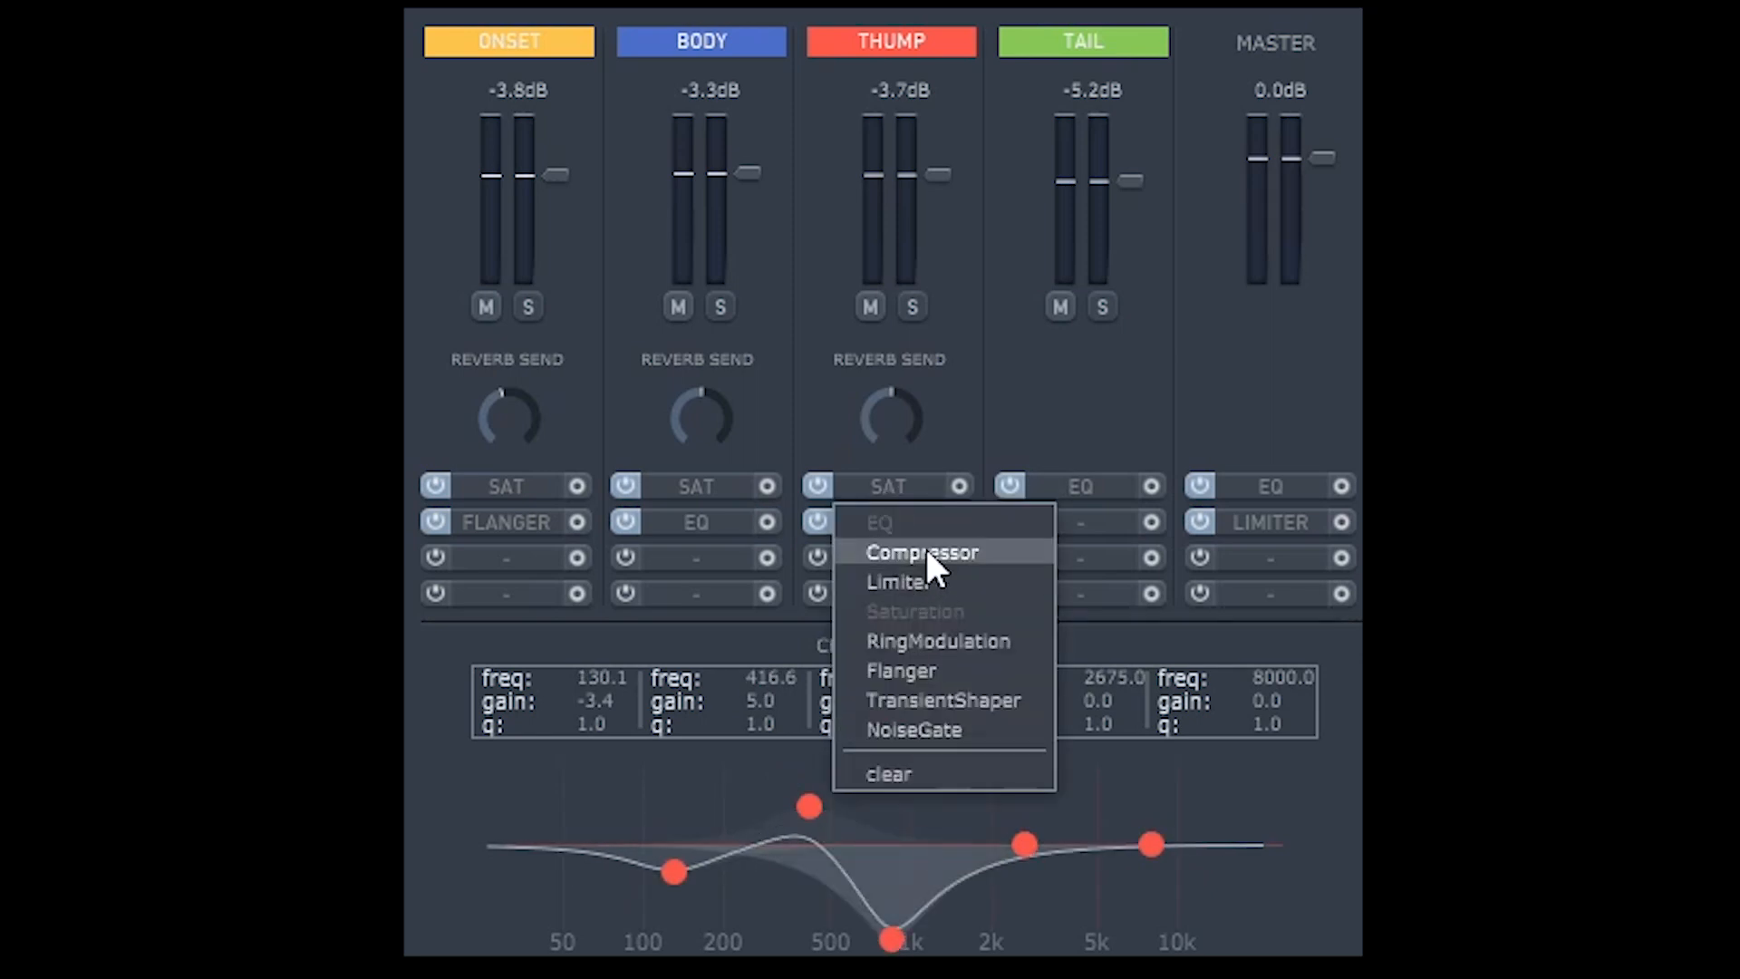
click(925, 552)
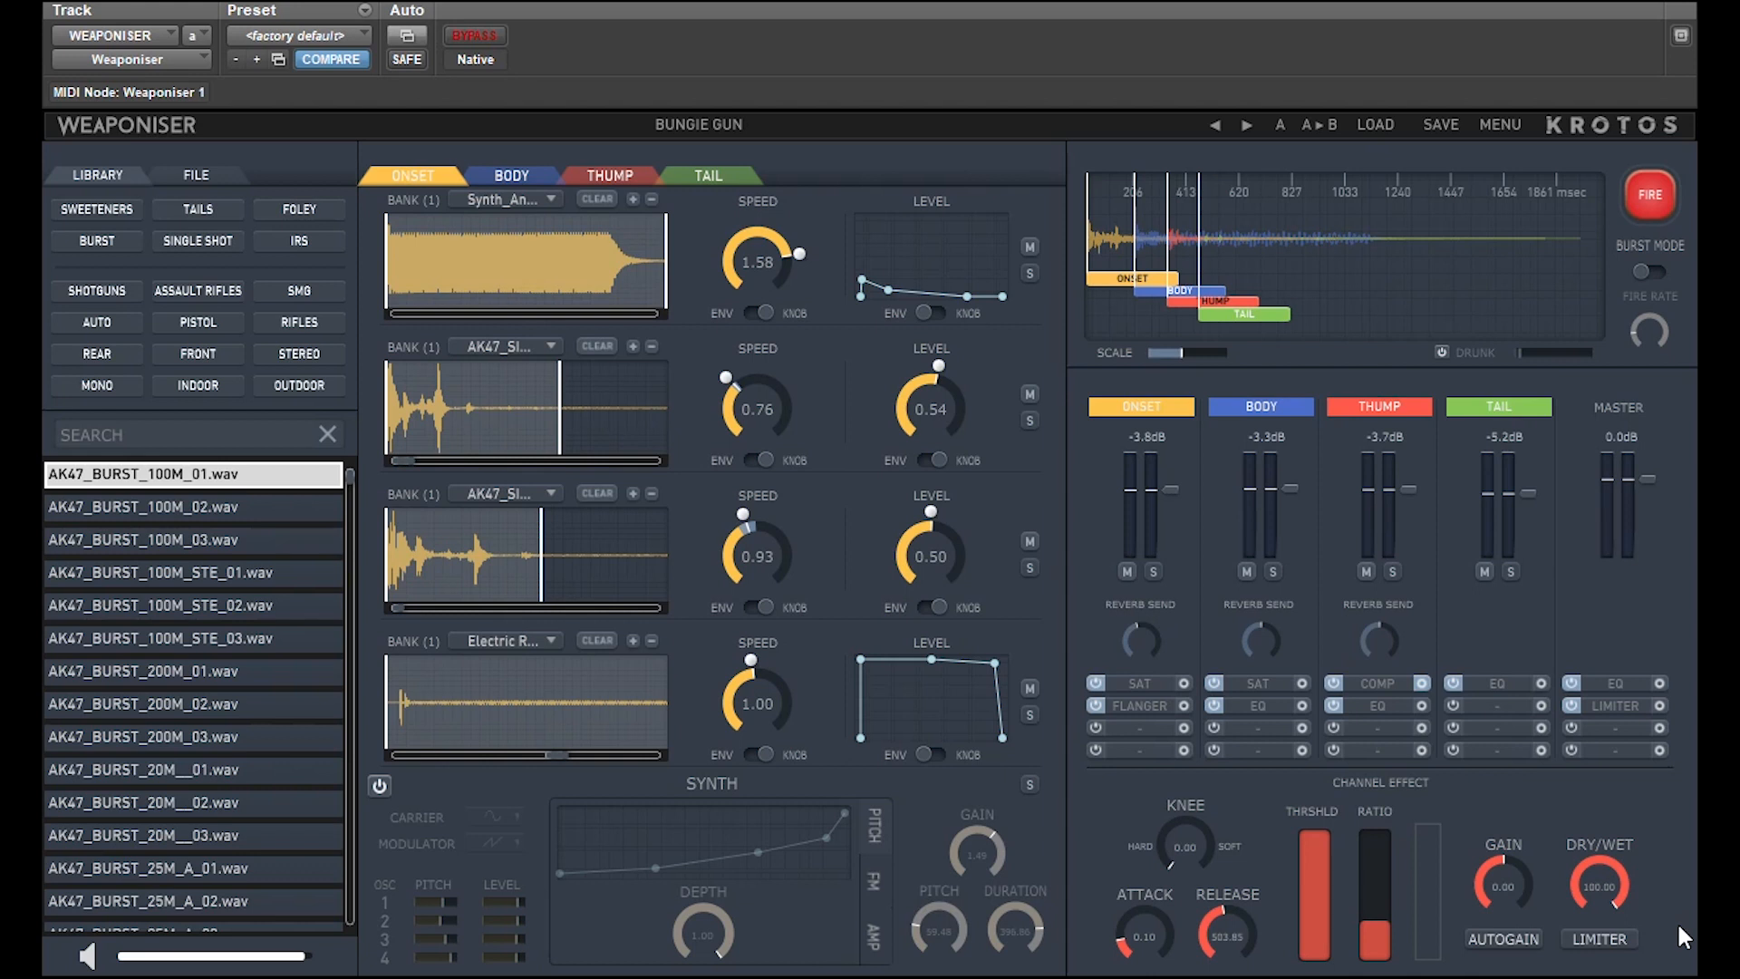
mouse_move(1532, 564)
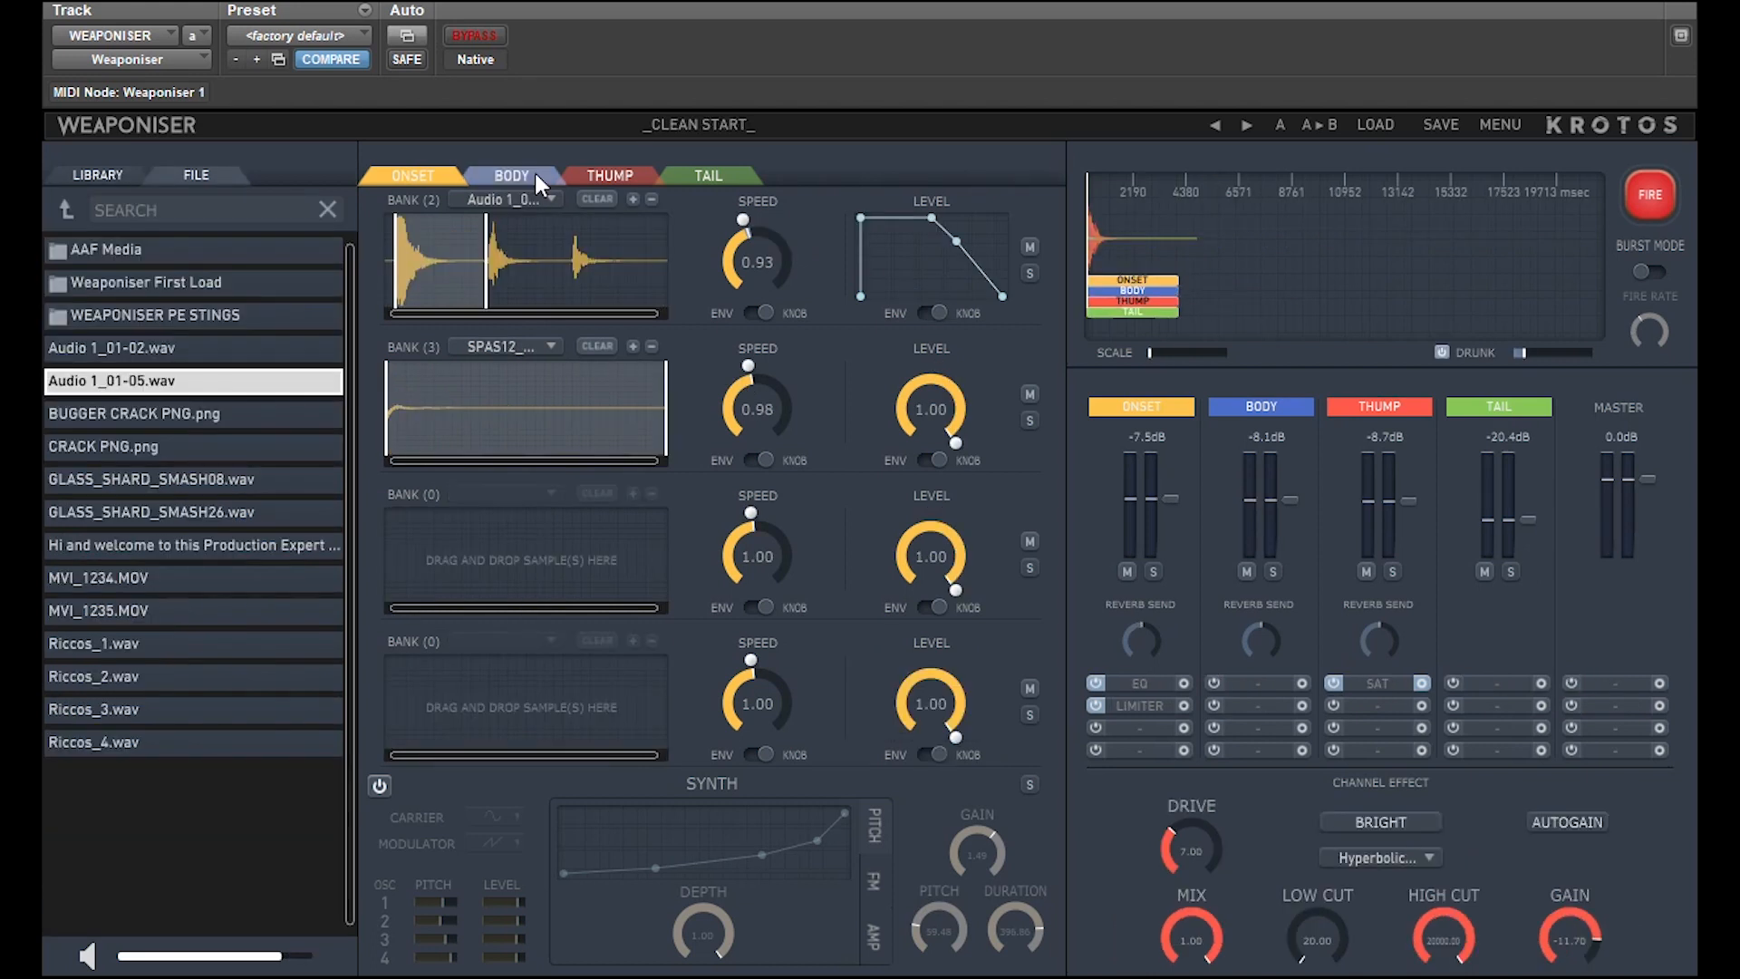
Show the Body and Thump layers holding the custom clip, then fire the sound twice
click(512, 175)
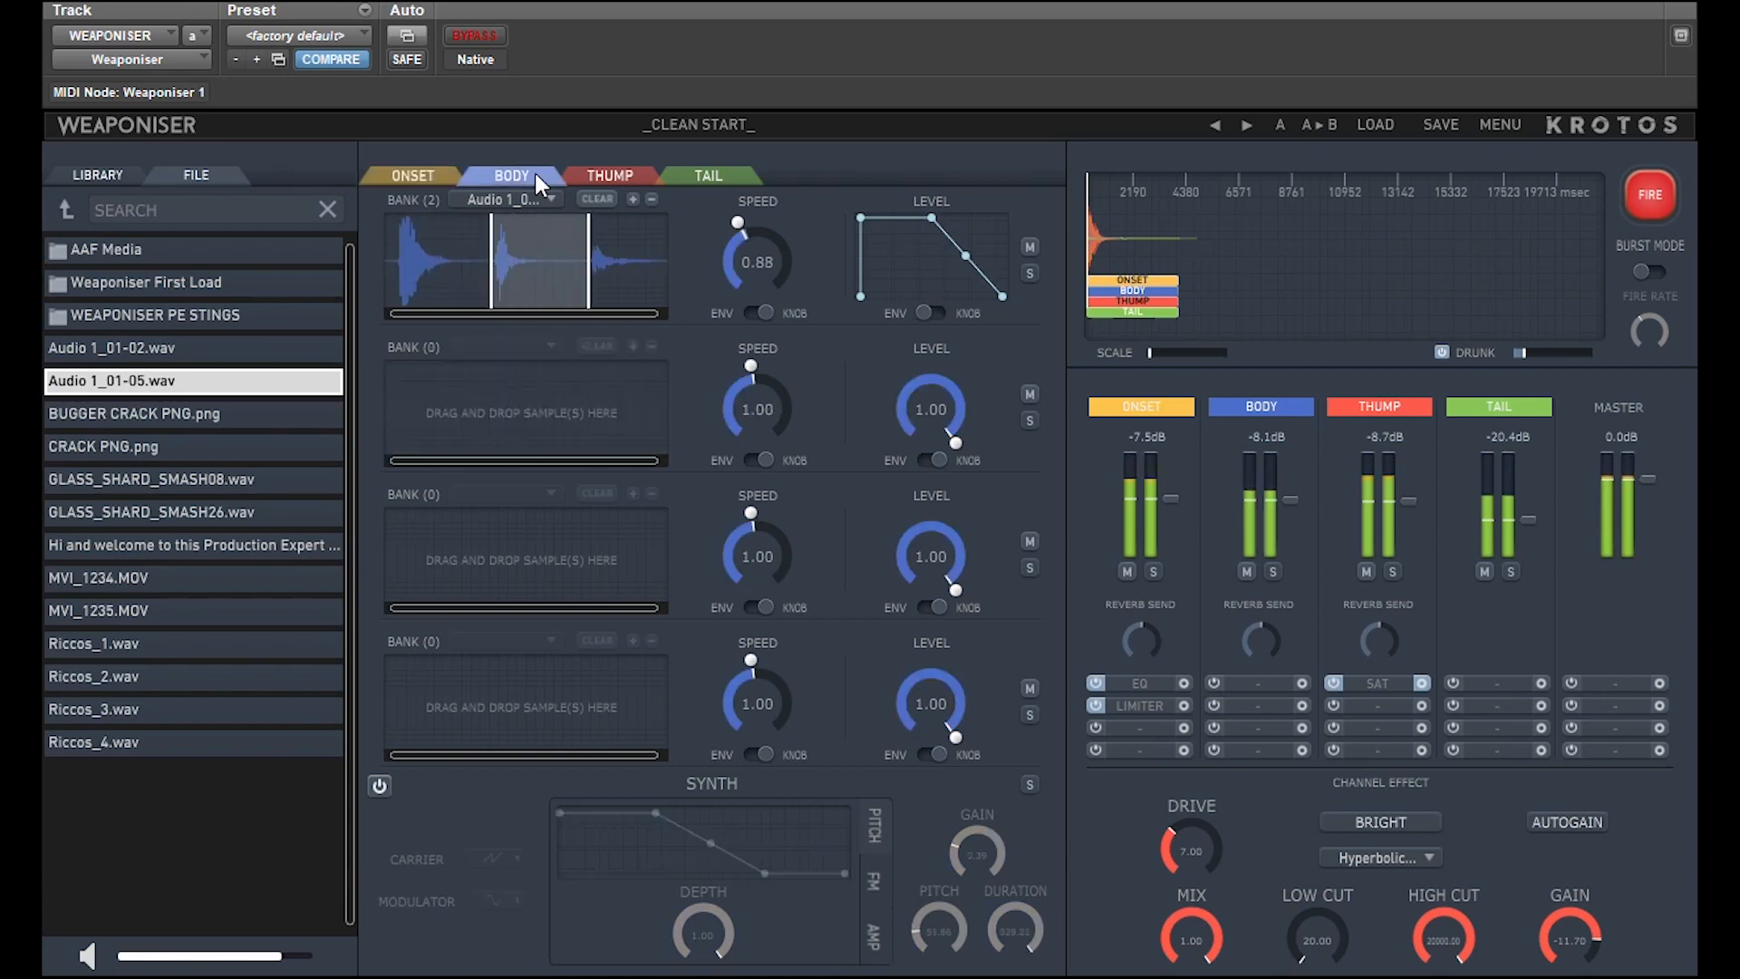
click(609, 176)
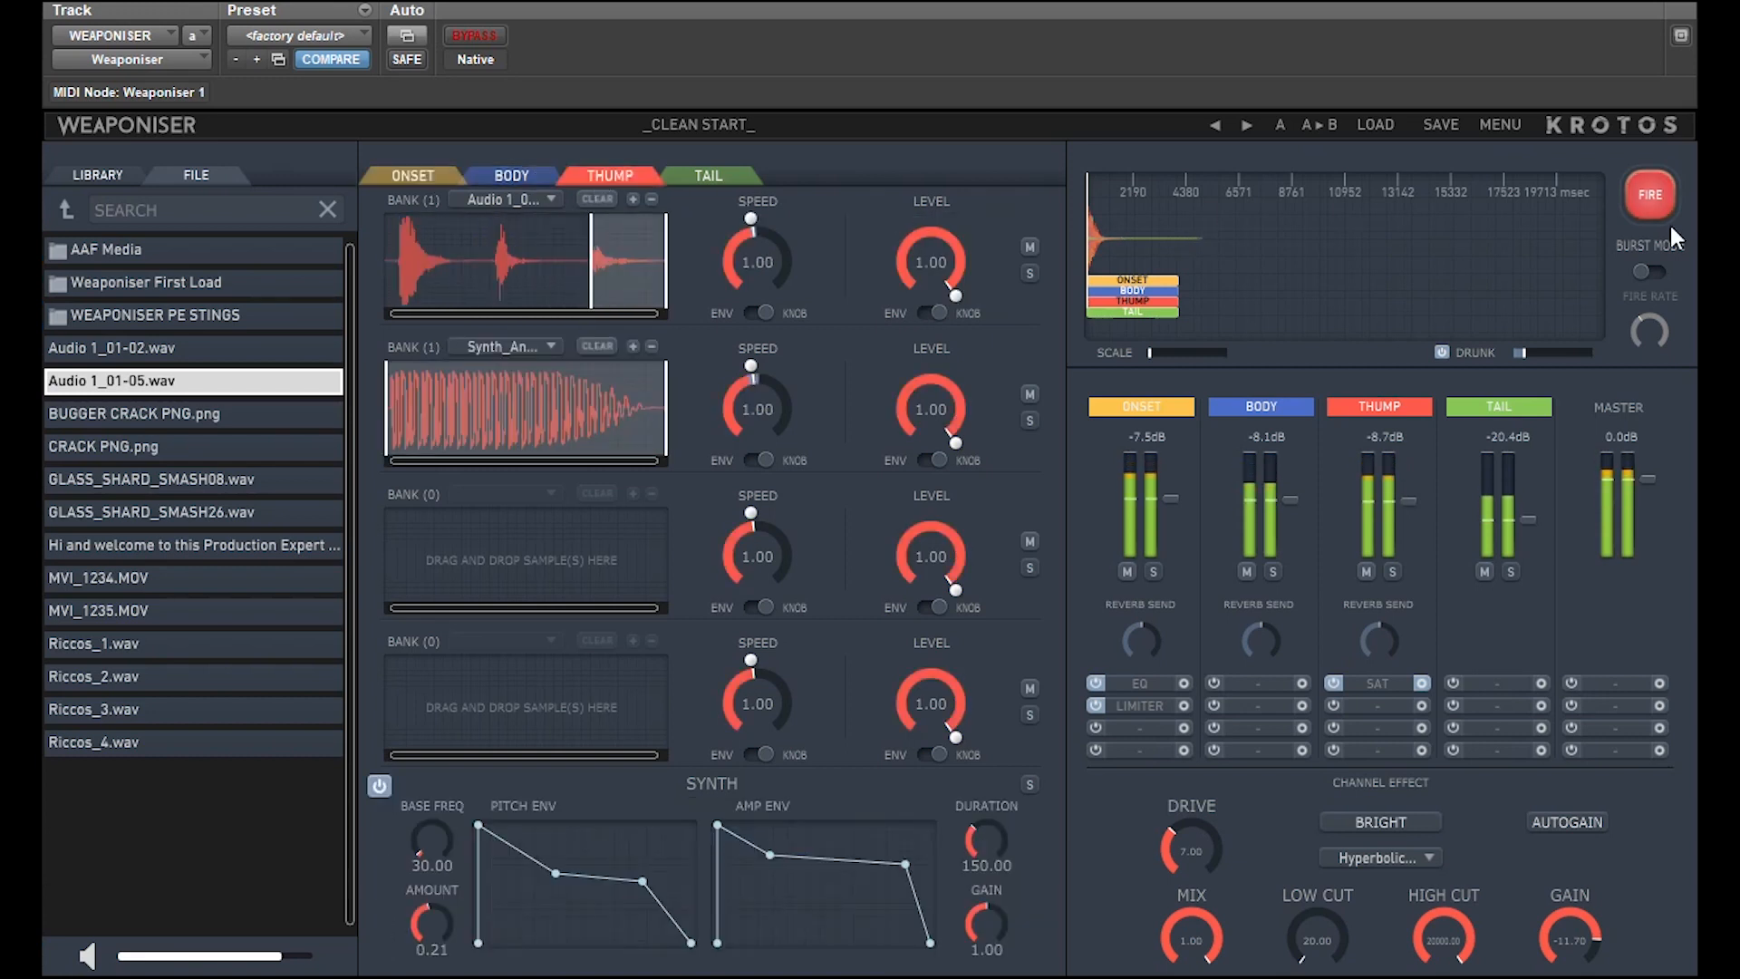
click(1649, 196)
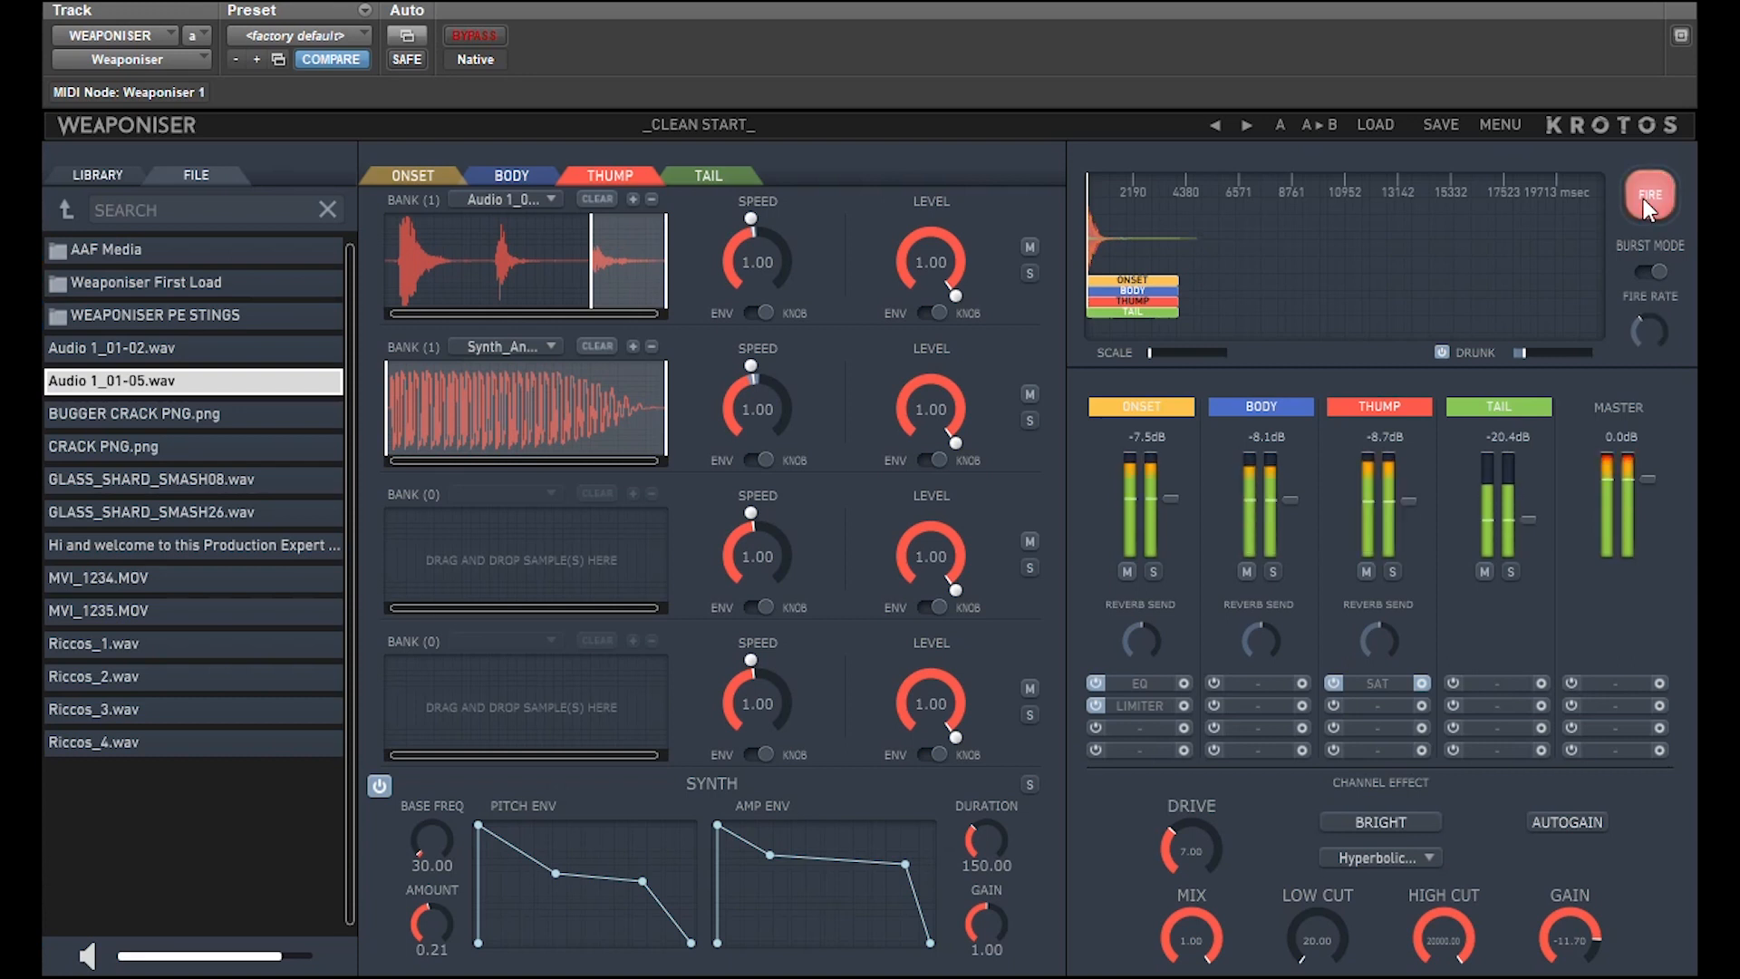
click(1650, 196)
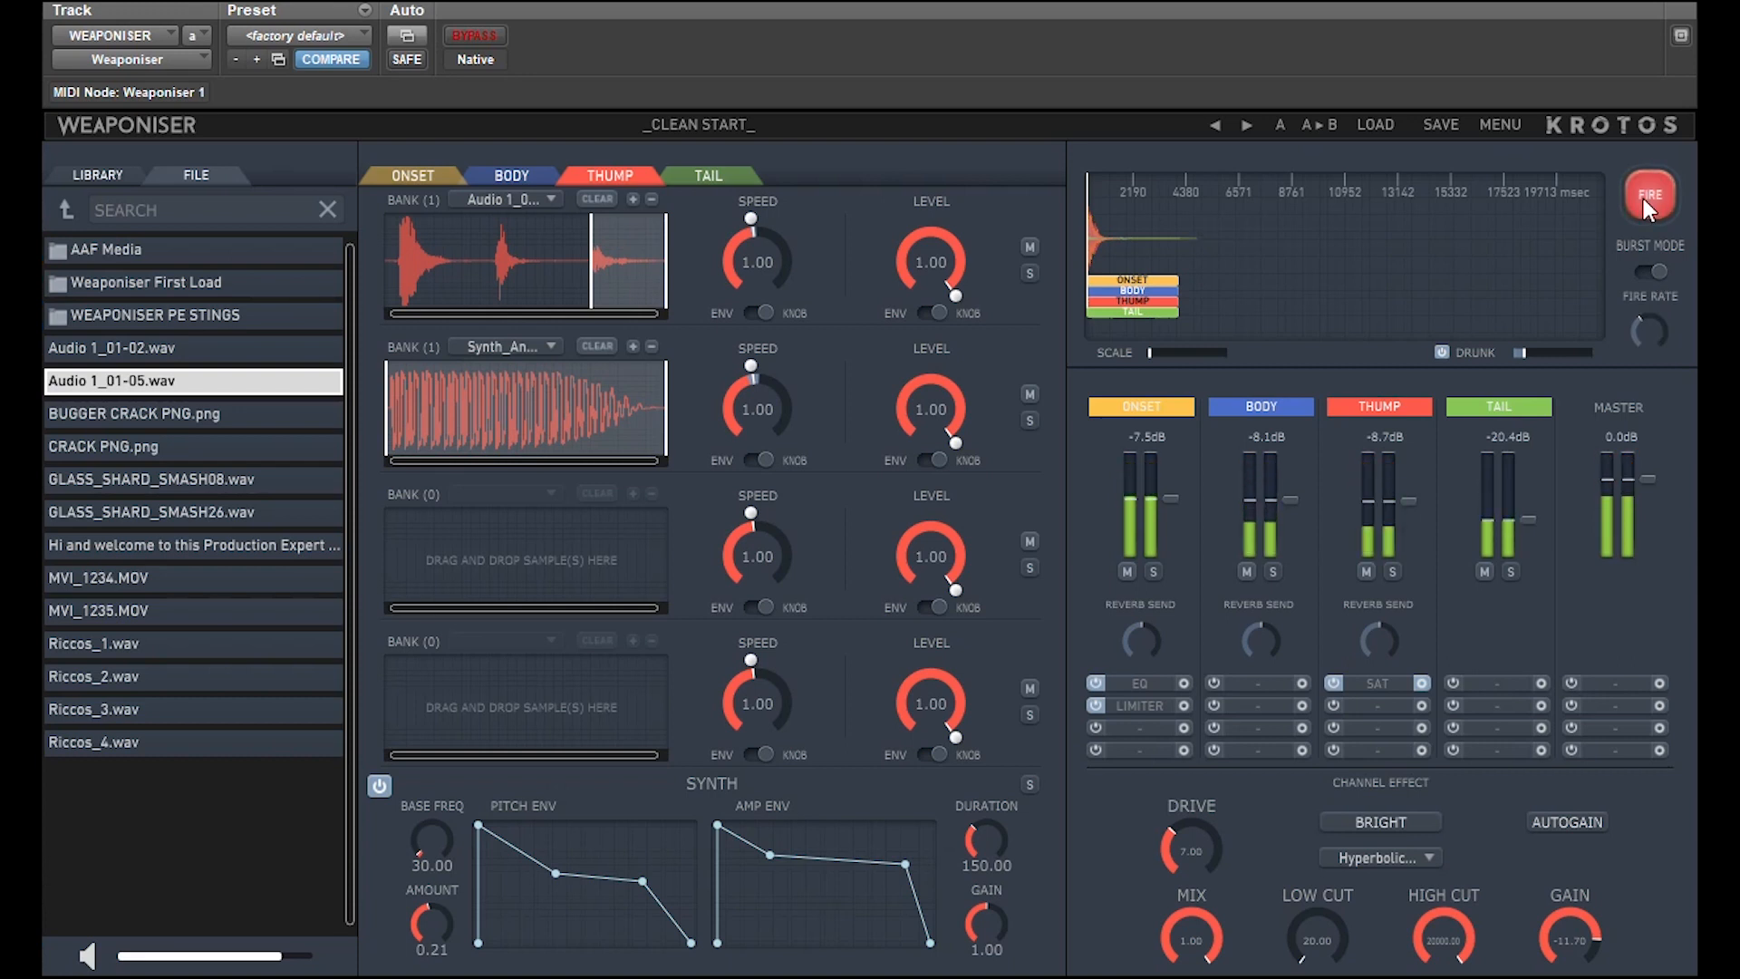